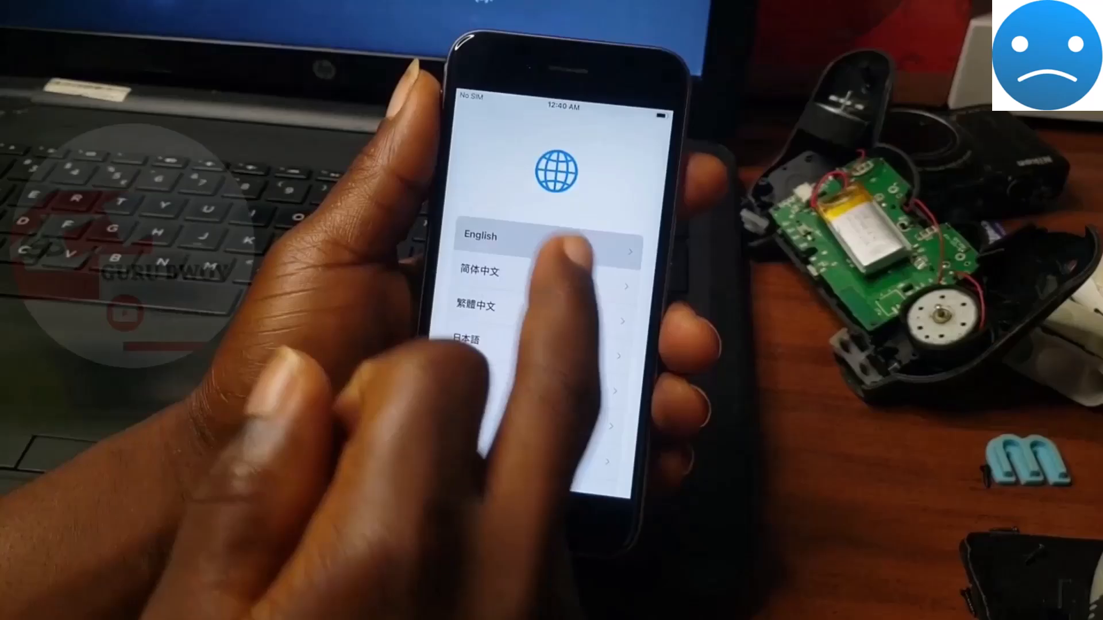
- Choose English, join the Captain Guru Wi-Fi and continue to the Remote Management screen
left_click(547, 235)
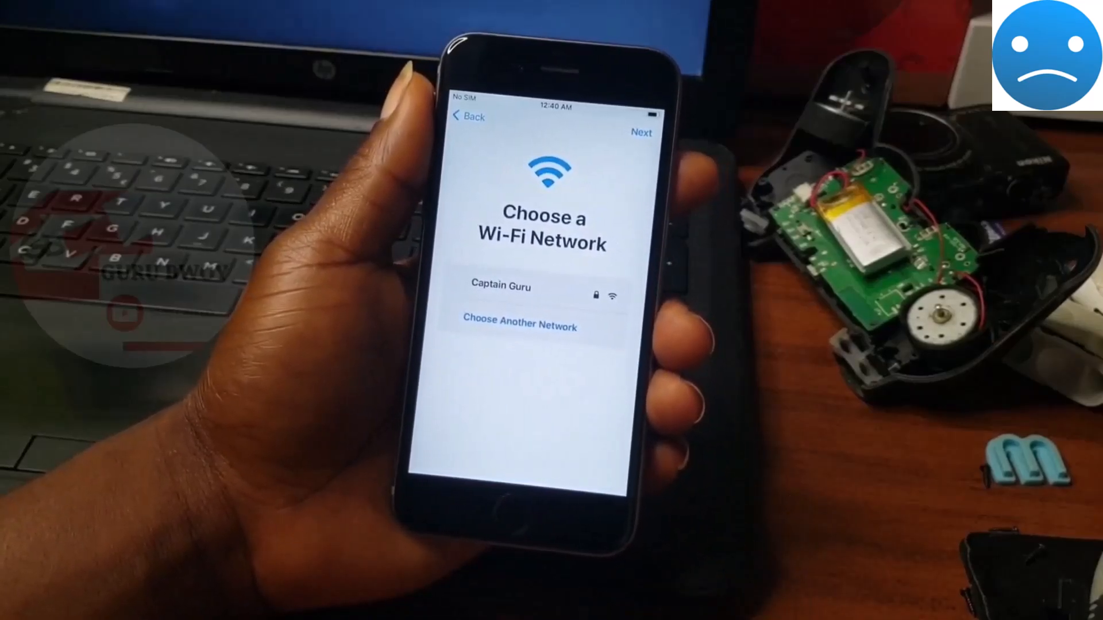
left_click(500, 286)
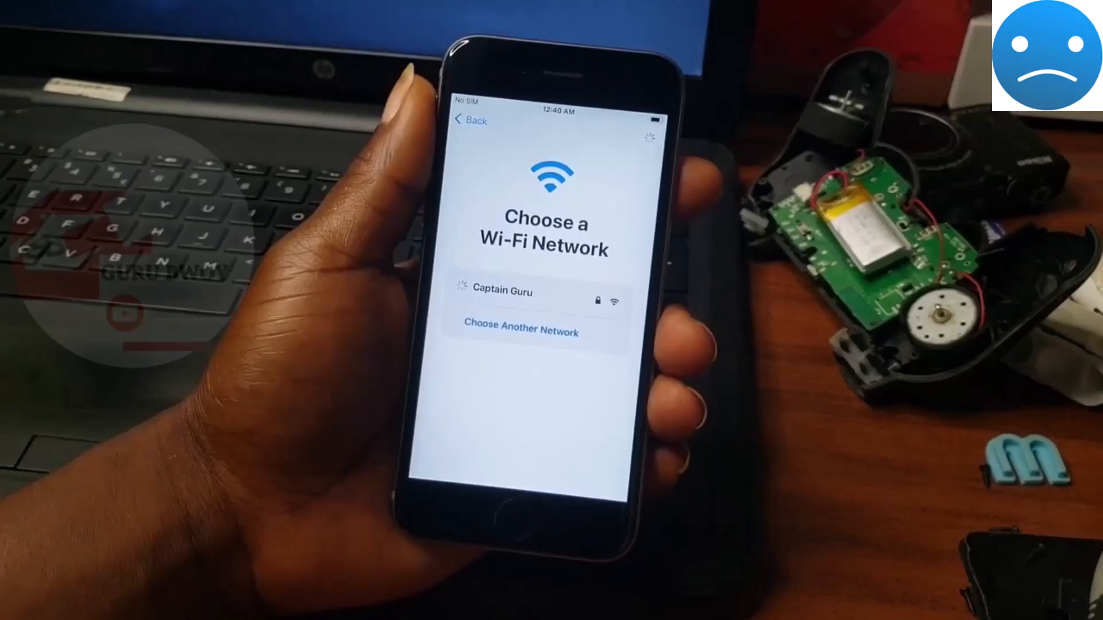
left_click(500, 291)
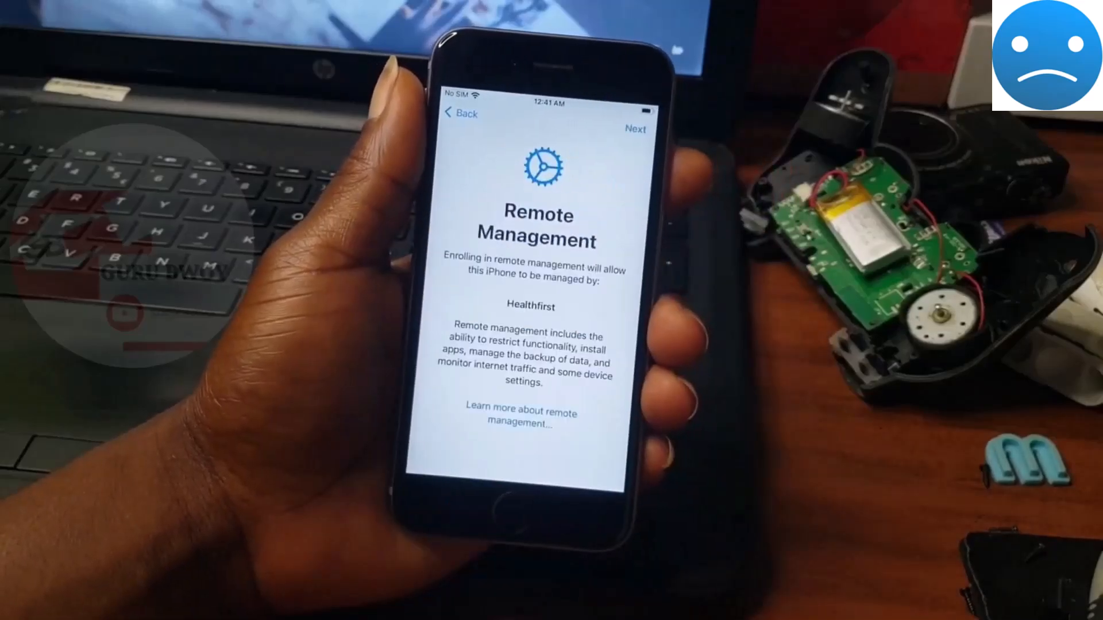
left_click(634, 129)
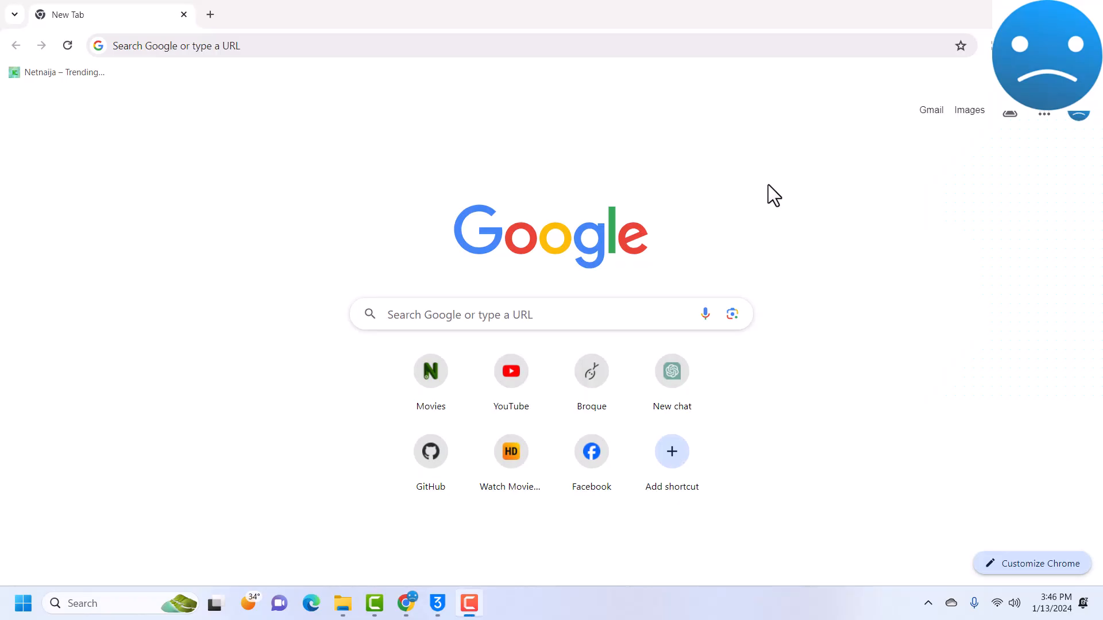
mouse_move(626, 172)
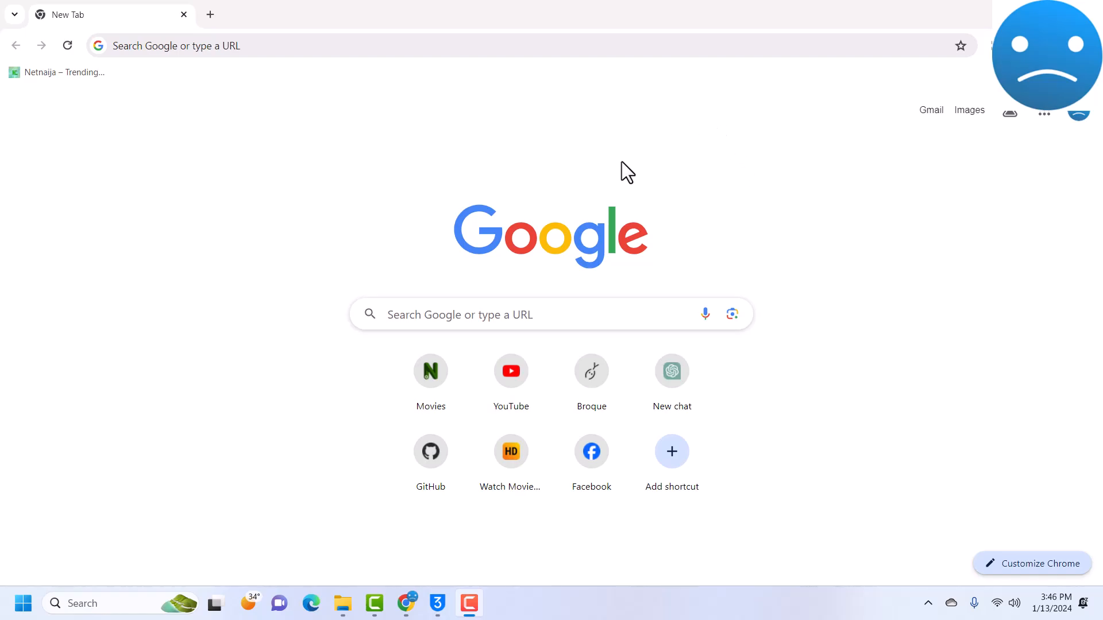
mouse_move(264, 119)
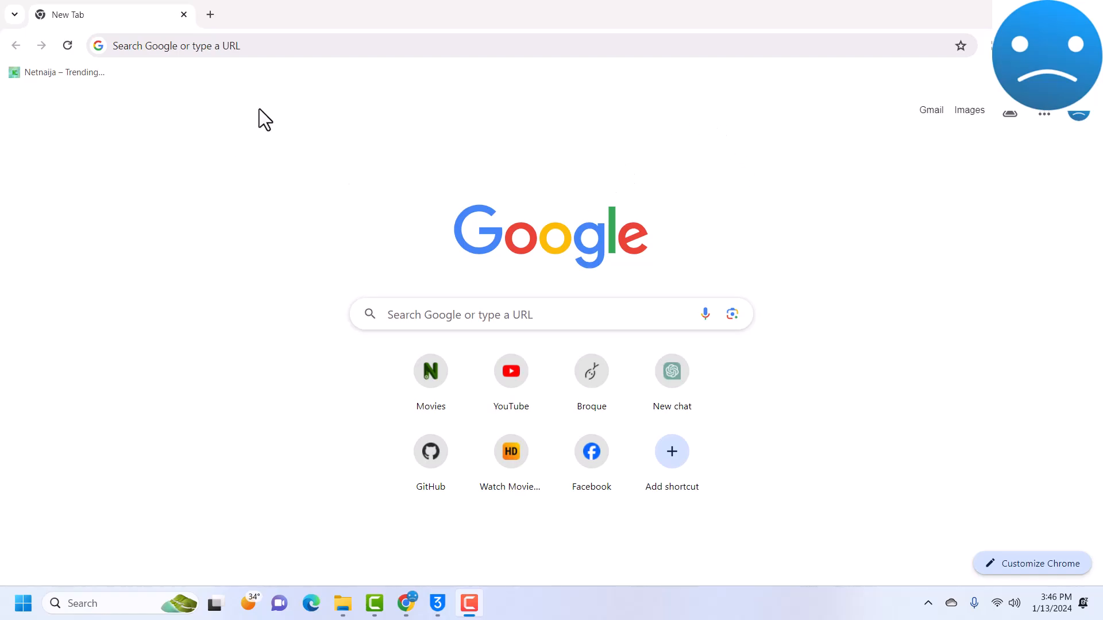
mouse_move(232, 46)
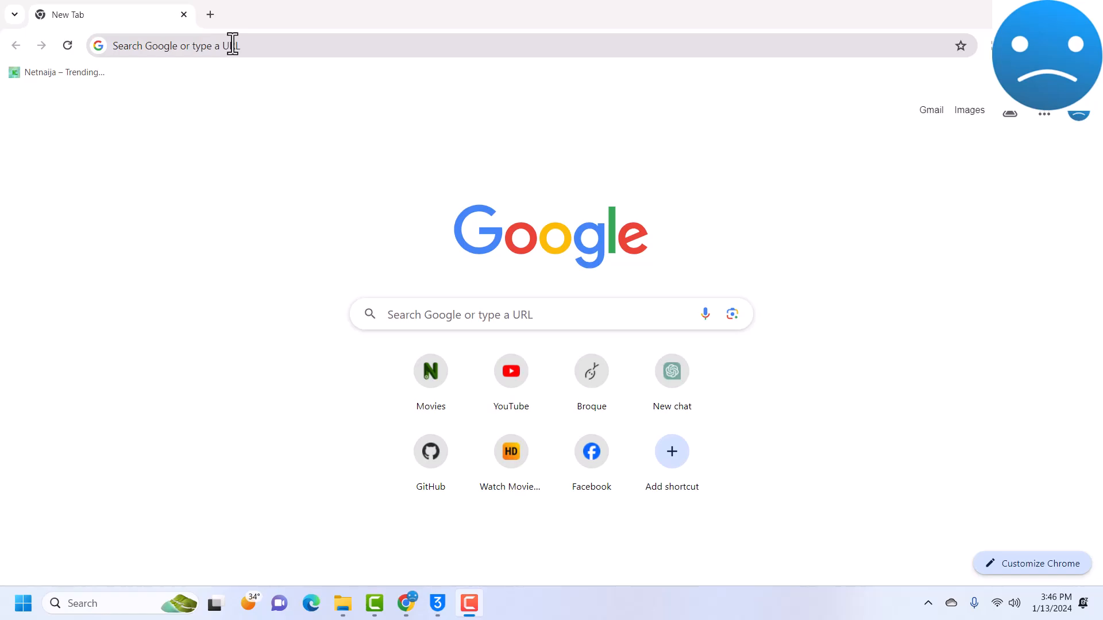
mouse_move(234, 73)
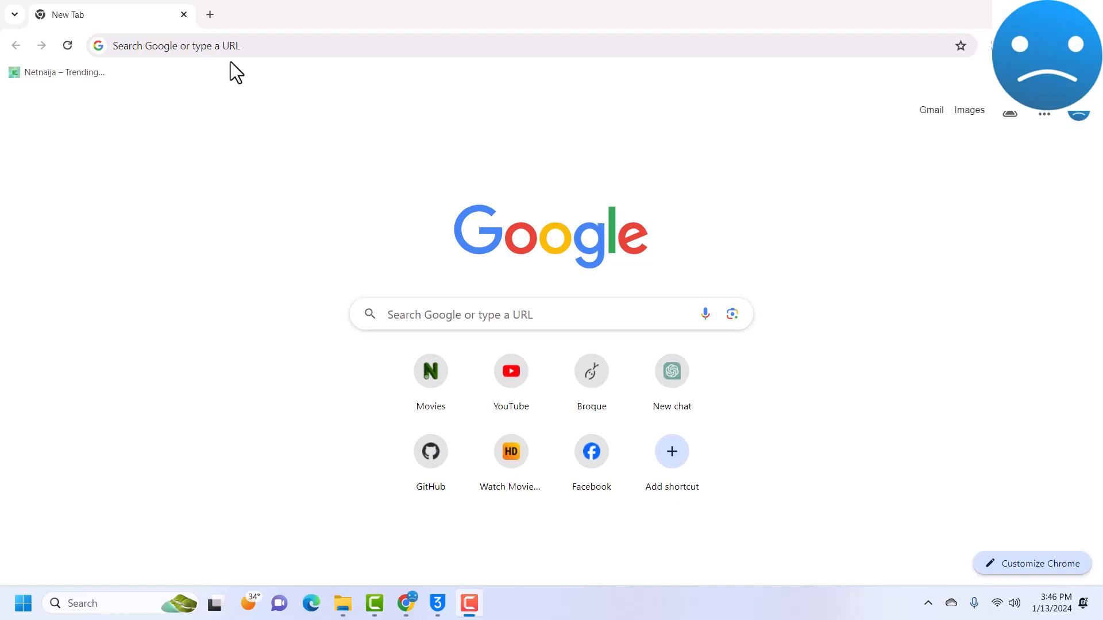
- Search the web for 'anyunlock' from the Chrome address bar
left_click(211, 44)
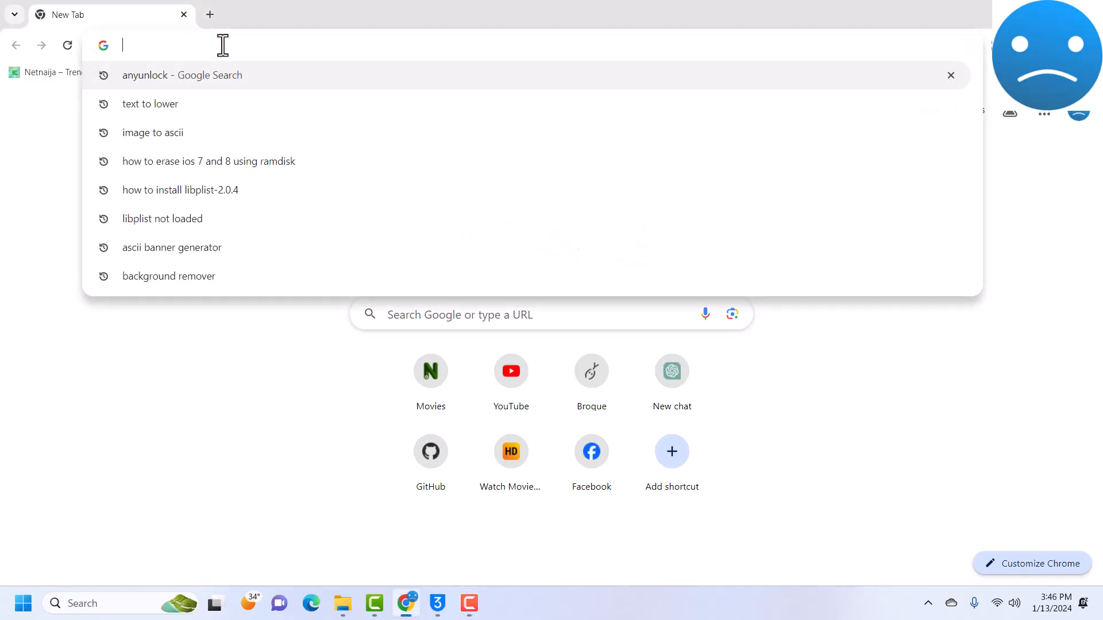
type("anyunlock")
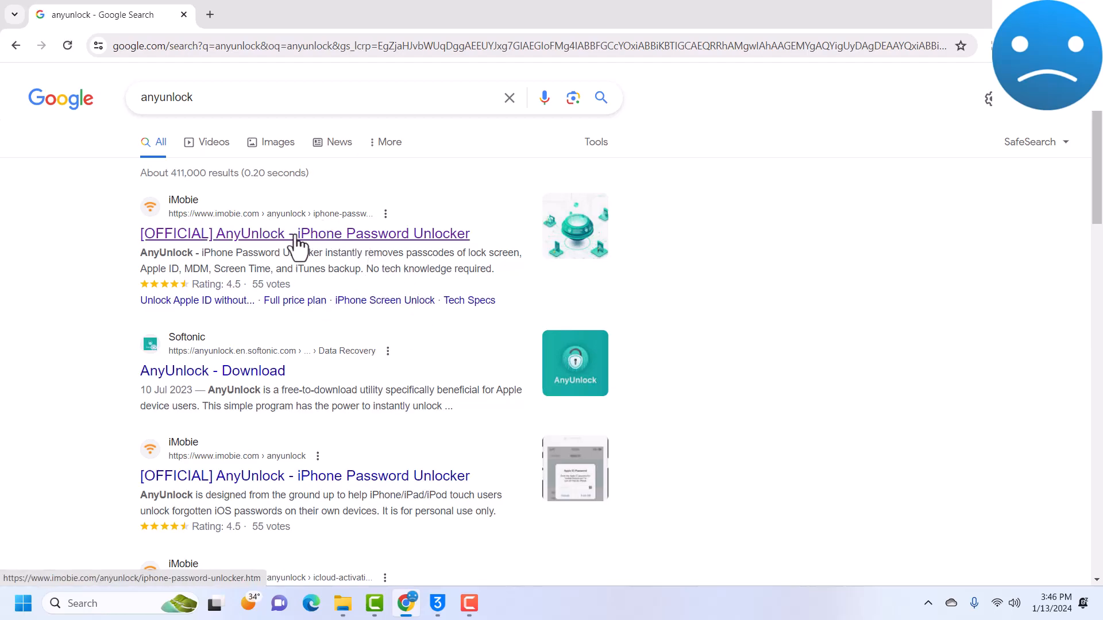
- Open the official iMobie AnyUnlock page and request its Free Download
left_click(303, 233)
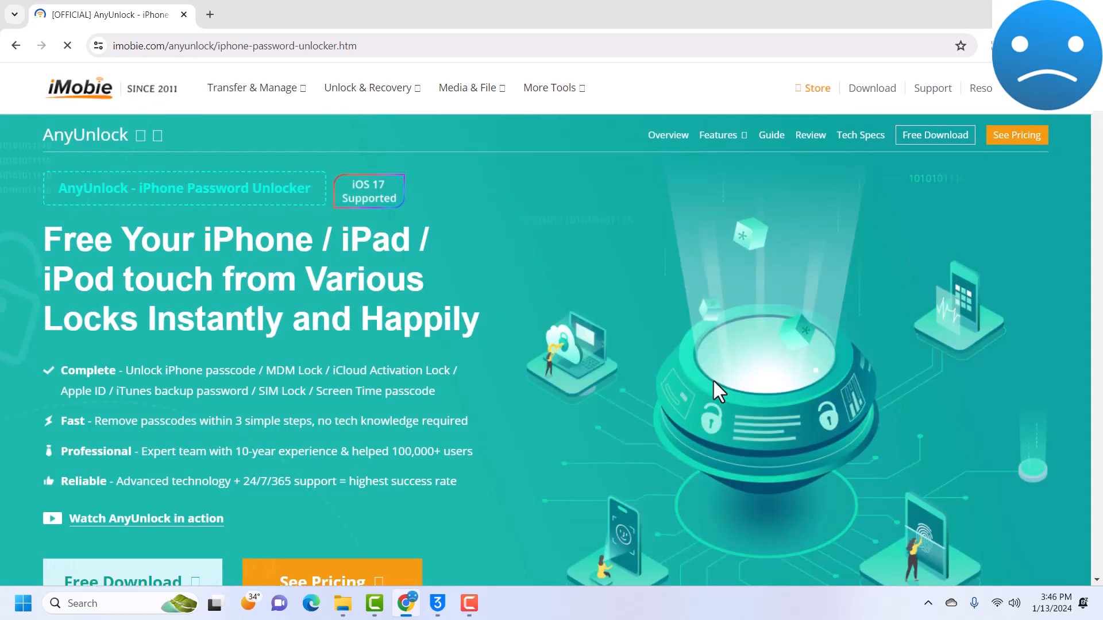
scroll("down", 3)
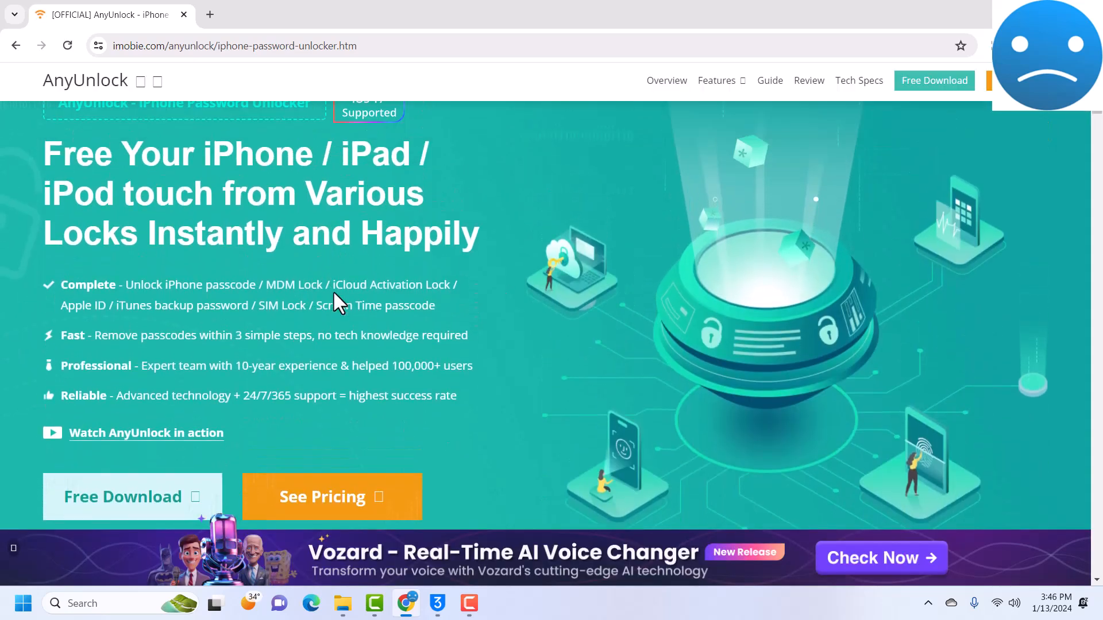
scroll("down", 3)
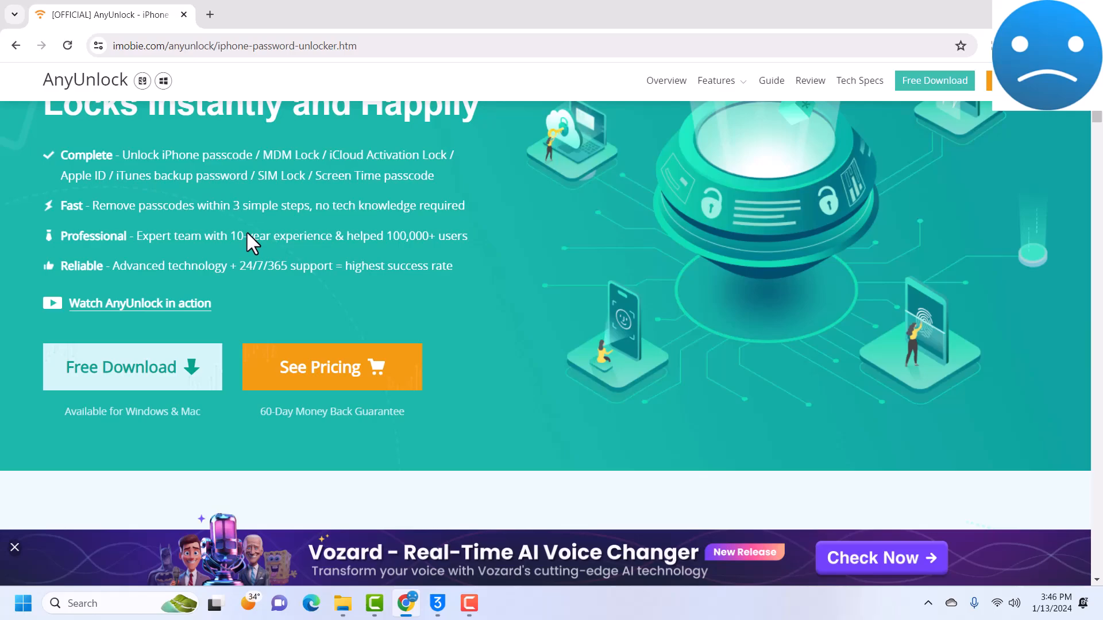
scroll("down", 3)
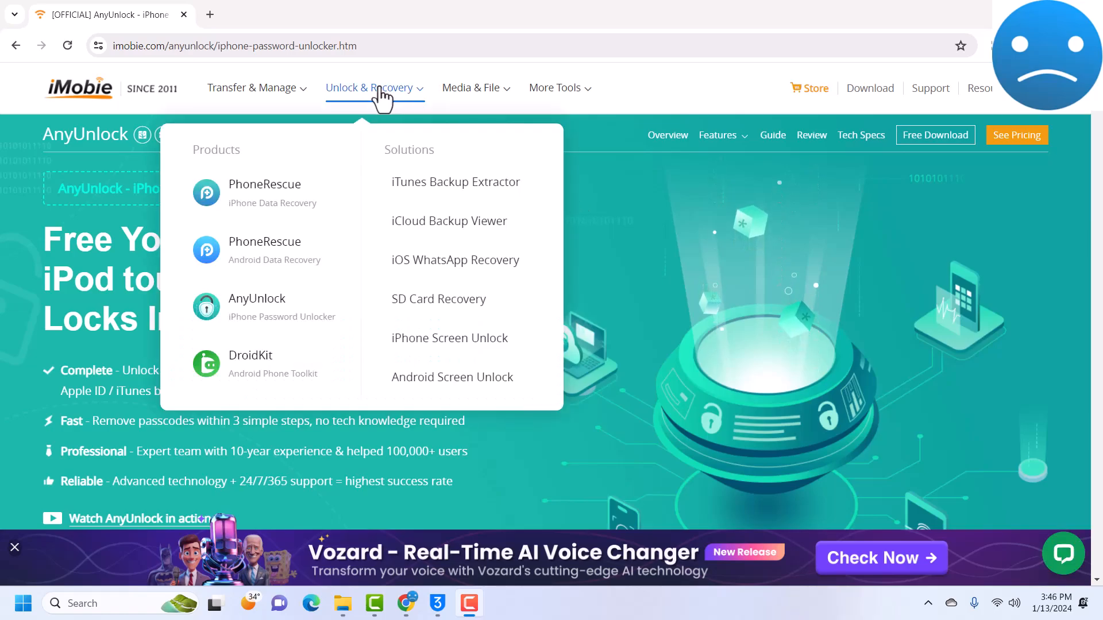
mouse_move(208, 309)
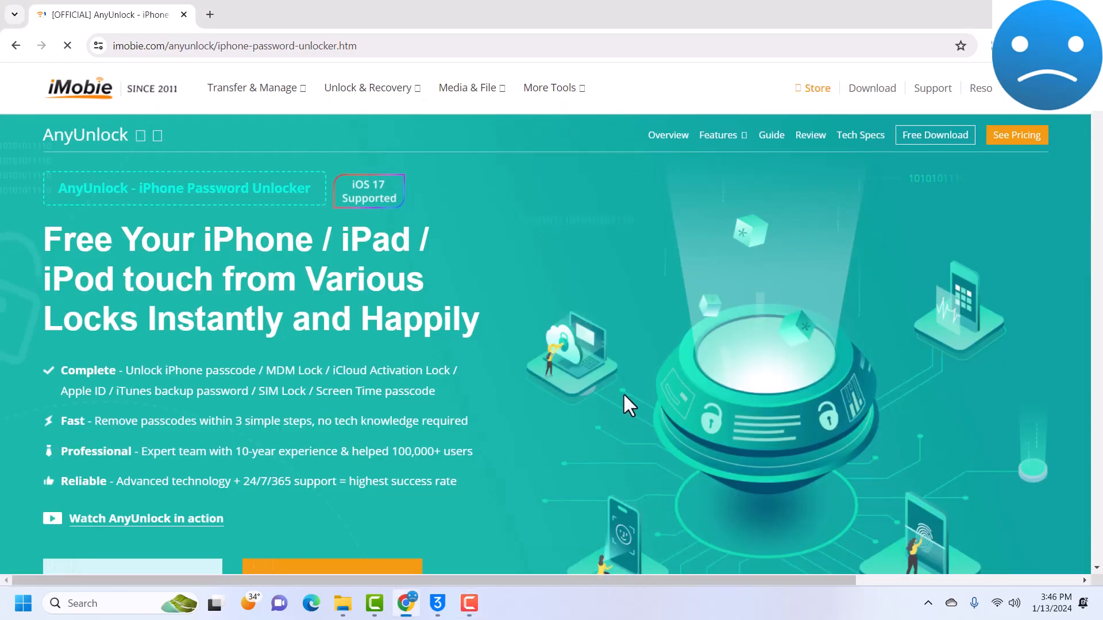
scroll("down", 3)
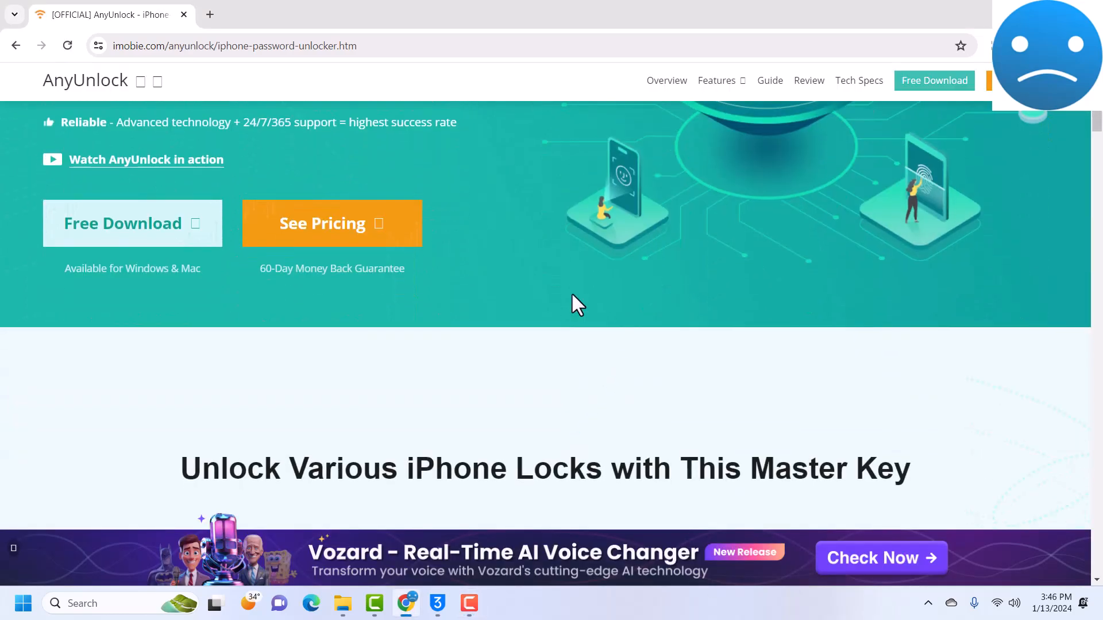
scroll("up", 3)
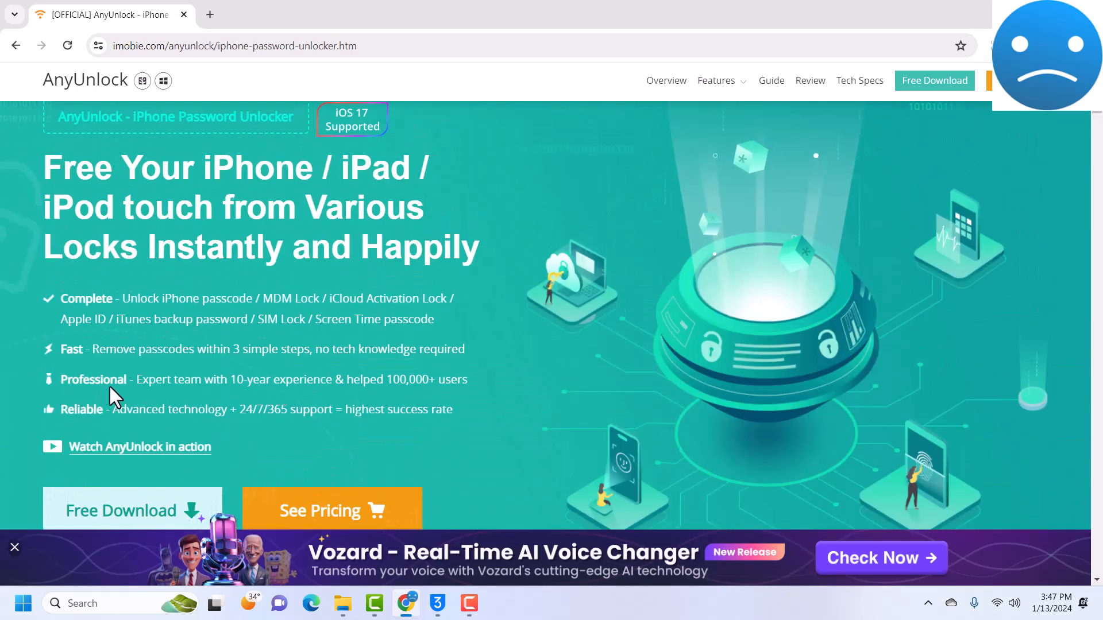
scroll("down", 3)
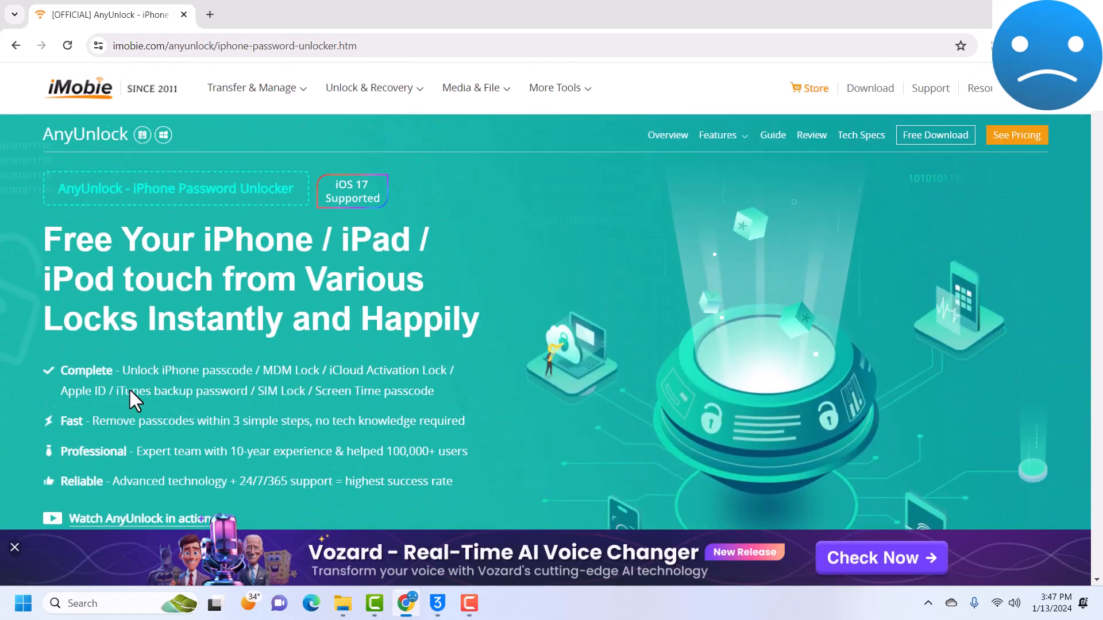
scroll("down", 3)
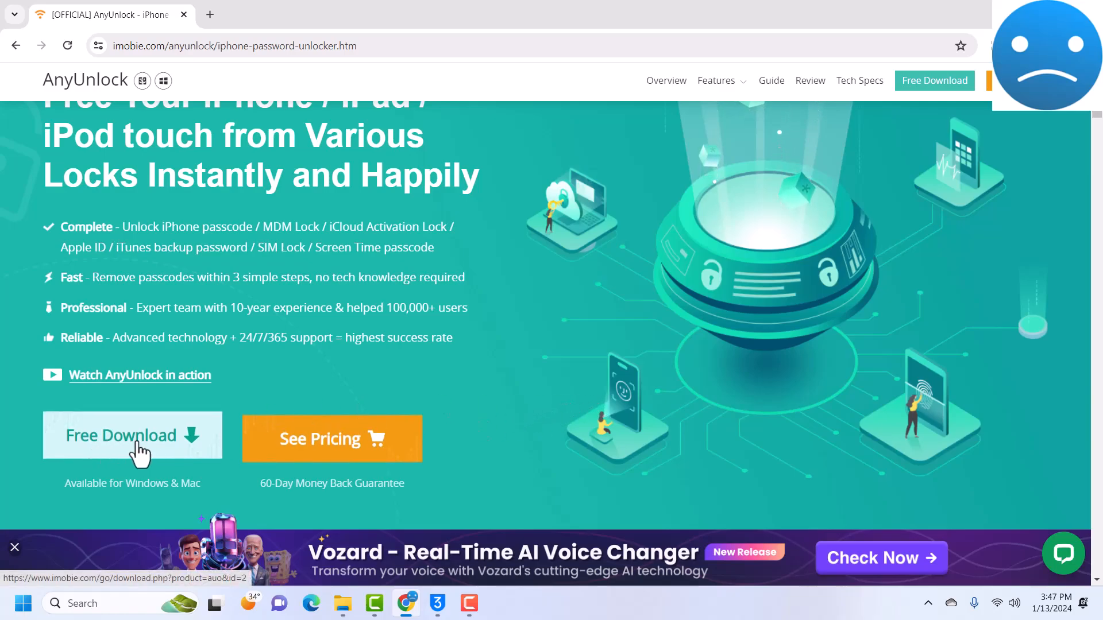
left_click(132, 434)
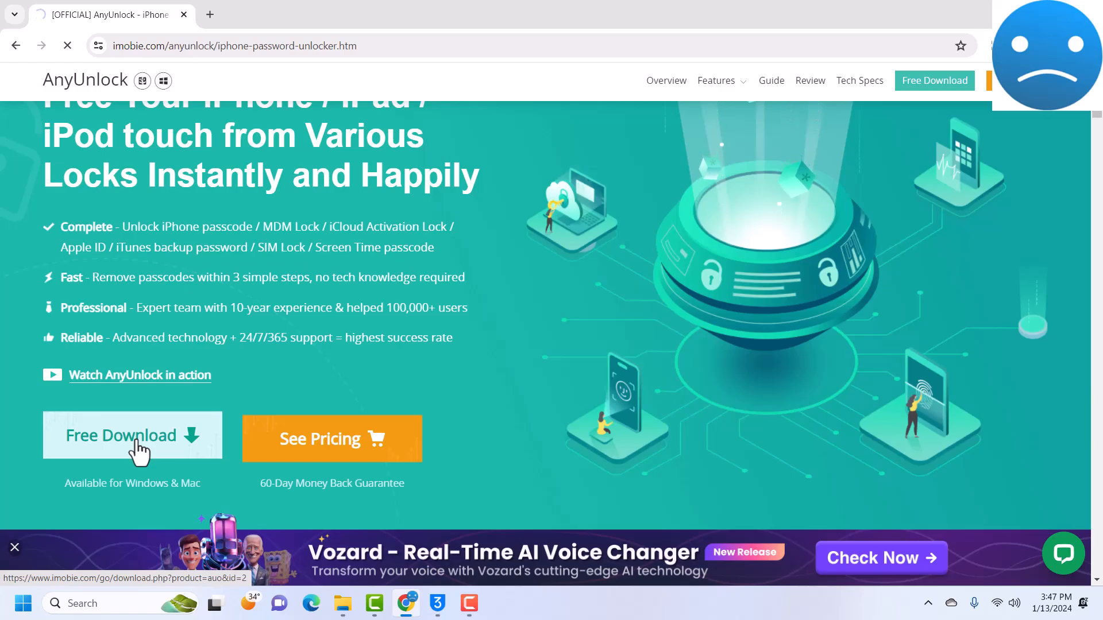
left_click(133, 435)
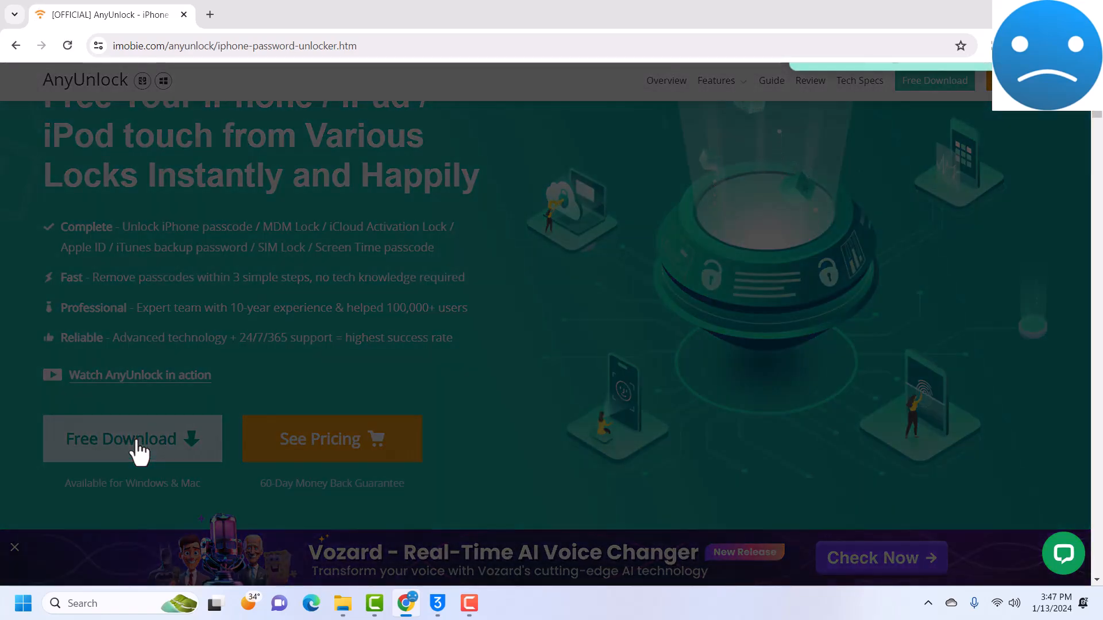
- Start the 18 MB AnyUnlock installer download in Internet Download Manager
left_click(132, 439)
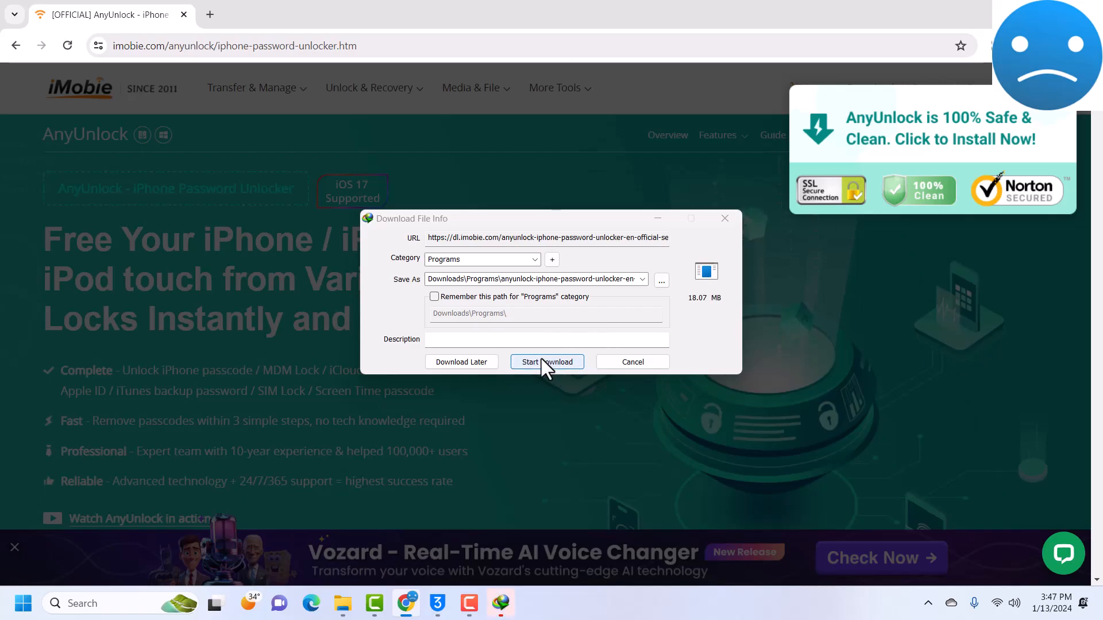
left_click(547, 362)
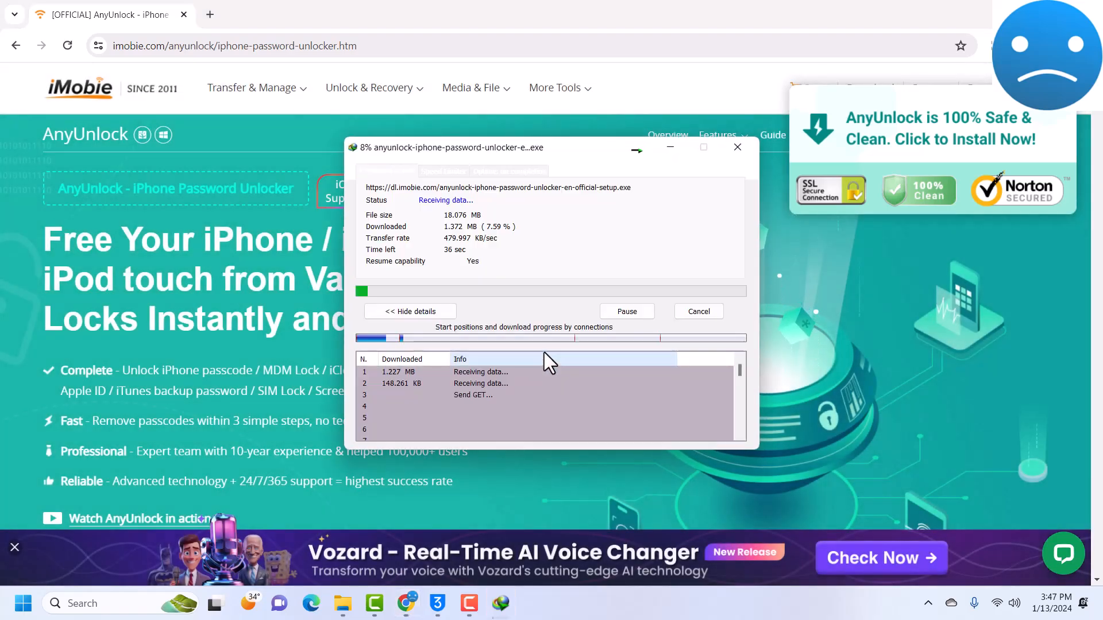
mouse_move(619, 208)
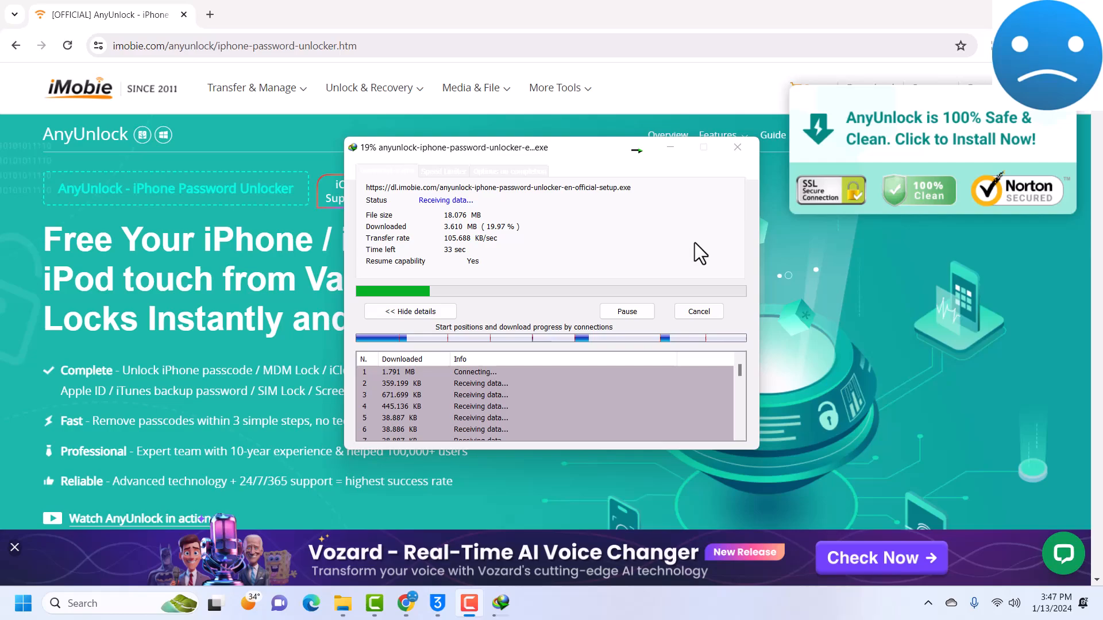
mouse_move(921, 97)
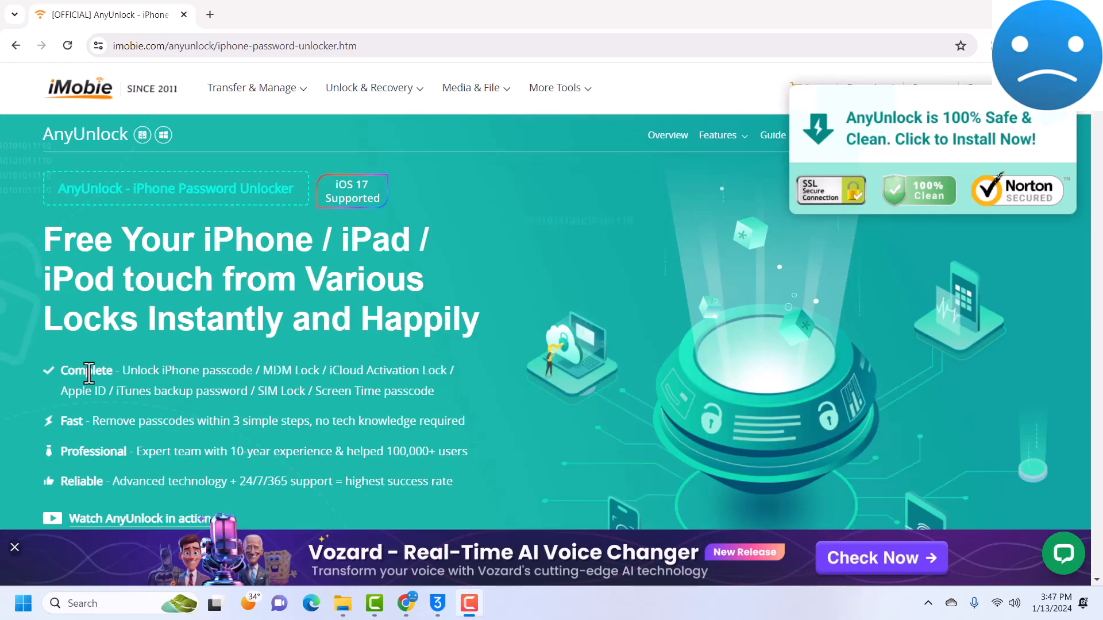
left_click_drag(62, 371, 152, 371)
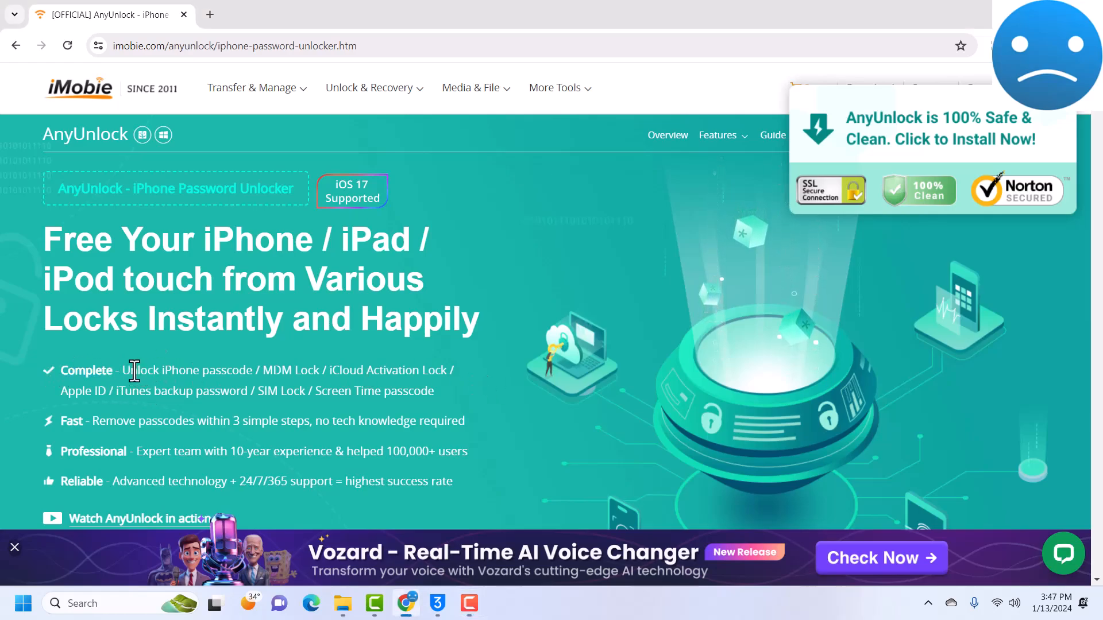
double_click(282, 371)
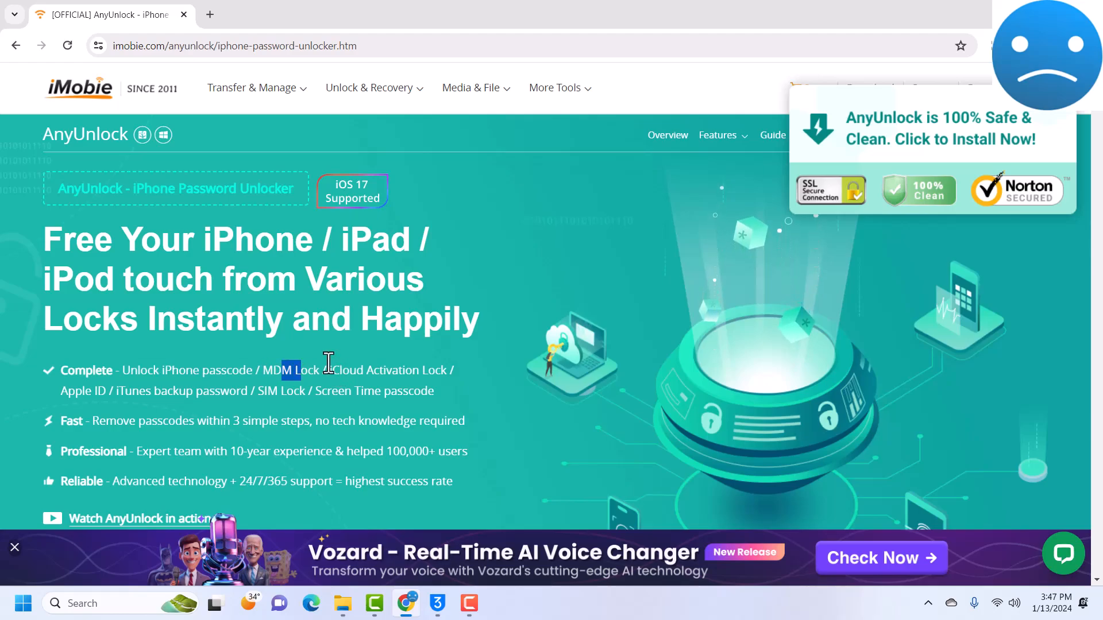
left_click_drag(327, 371, 440, 371)
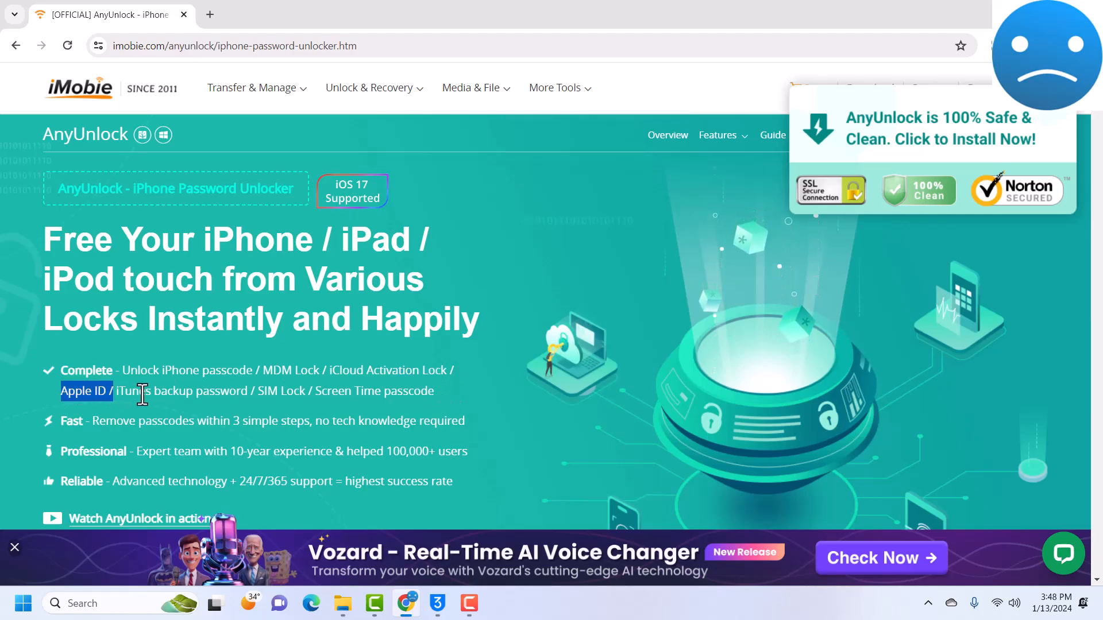
left_click_drag(118, 391, 242, 390)
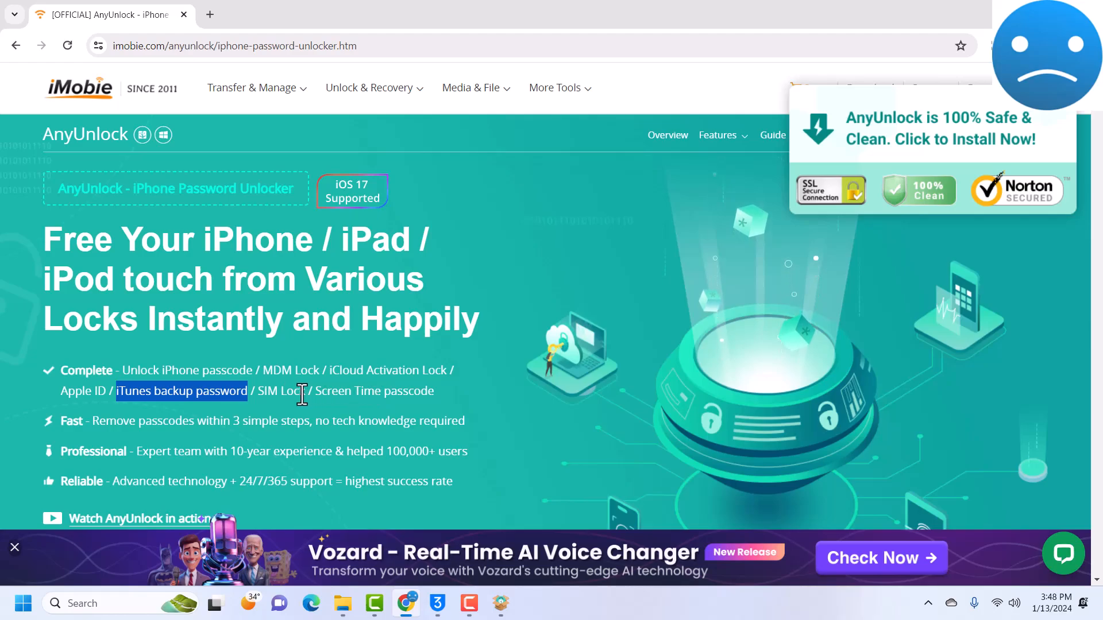
scroll("down", 3)
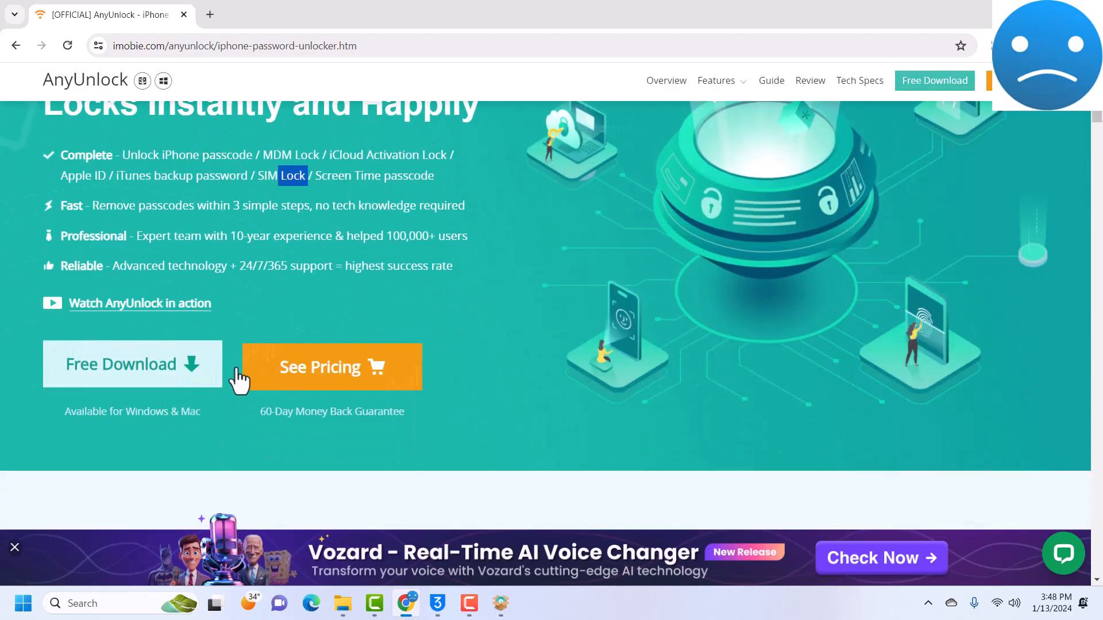
scroll("down", 3)
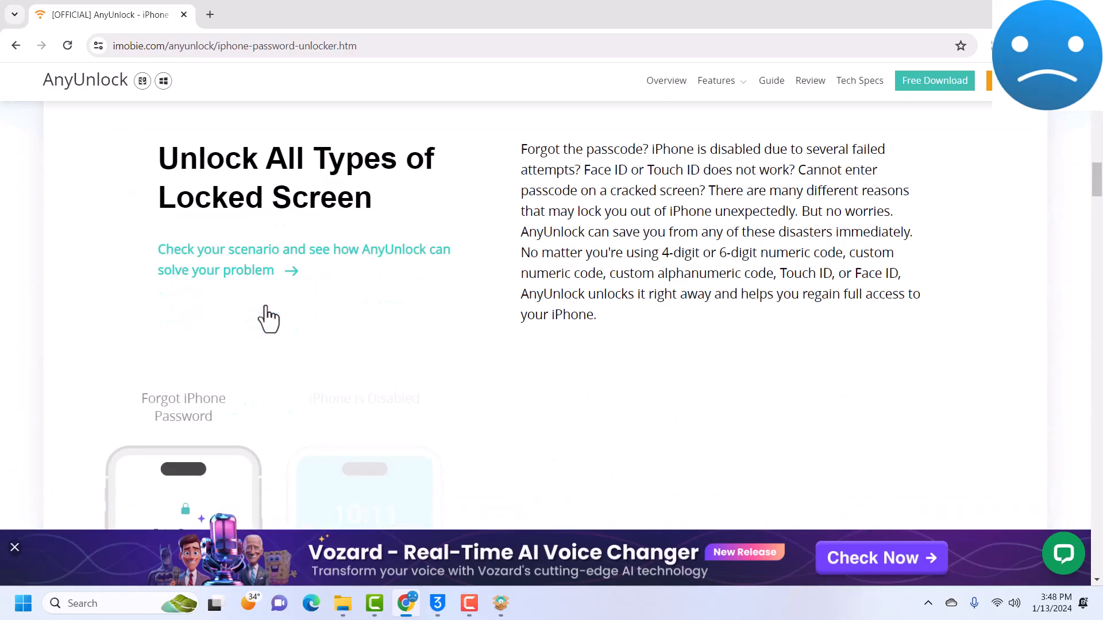
scroll("up", 3)
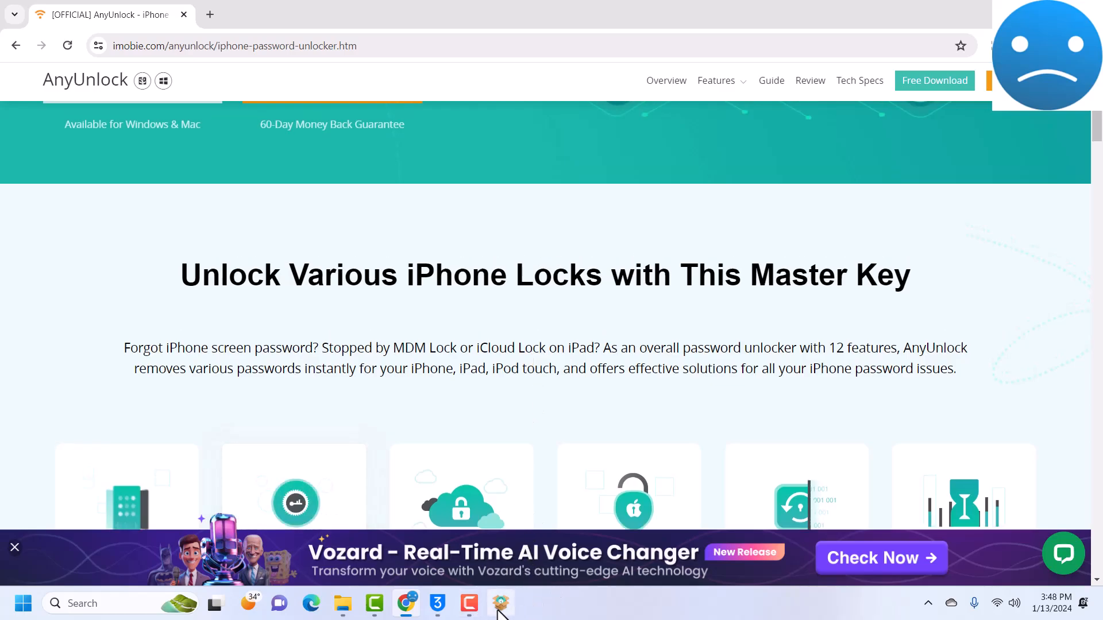
- Install AnyUnlock - iPhone Password Unlocker and let its file download reach 100%
left_click(501, 603)
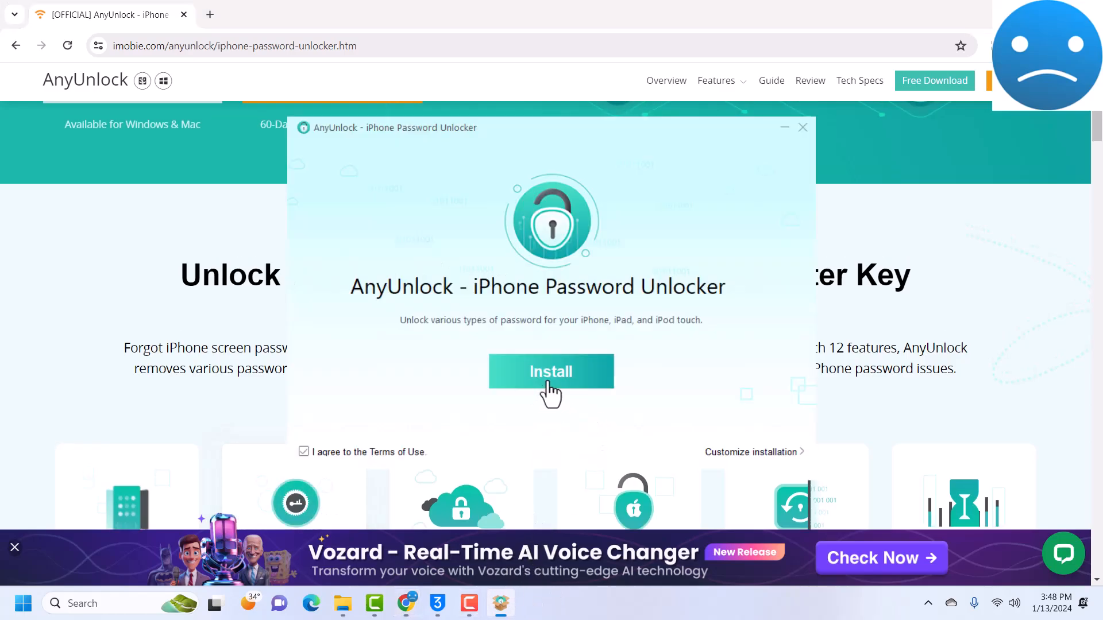
left_click(550, 371)
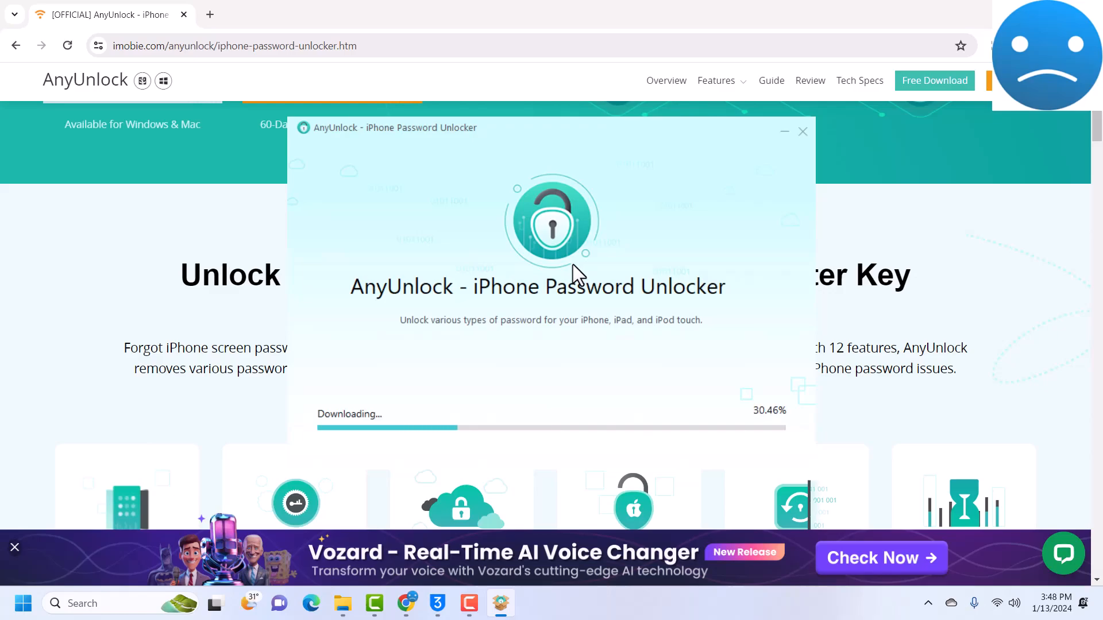
mouse_move(859, 80)
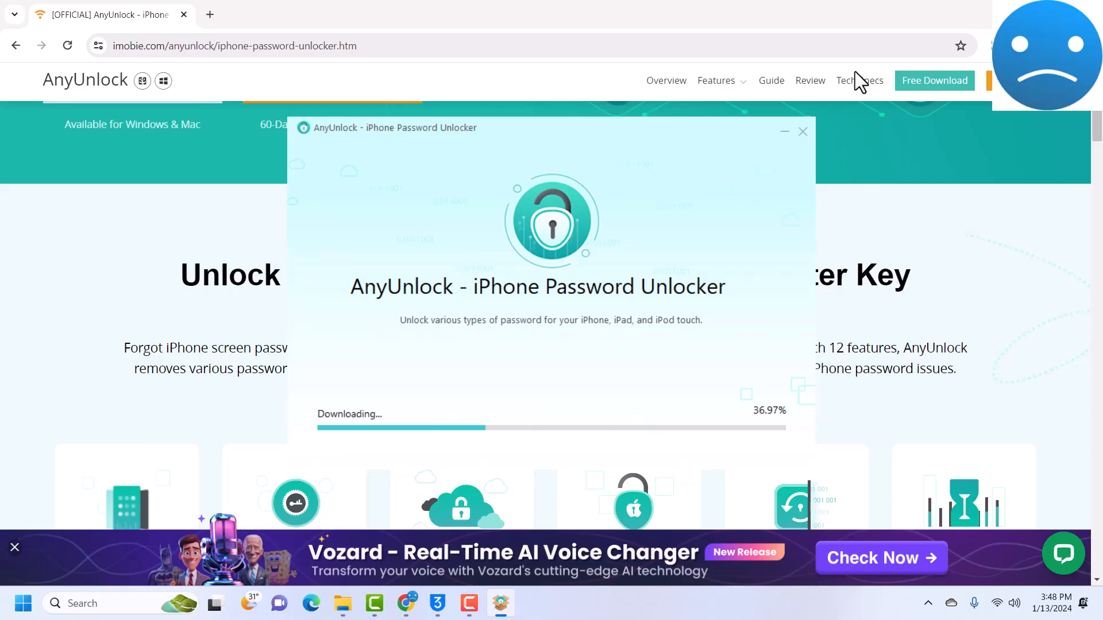
mouse_move(699, 253)
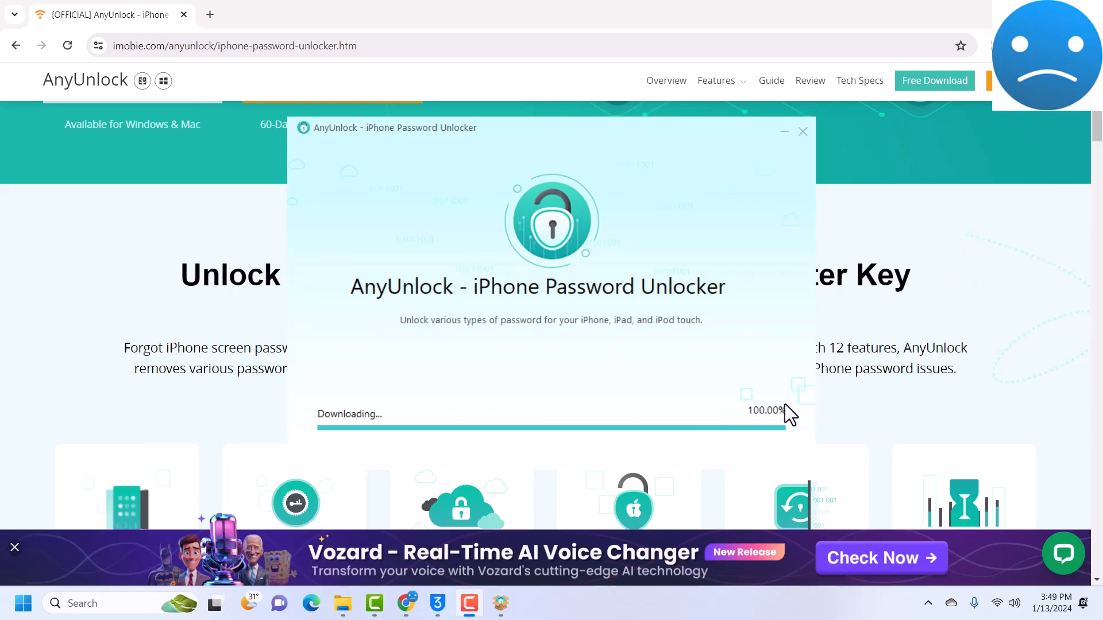
mouse_move(609, 390)
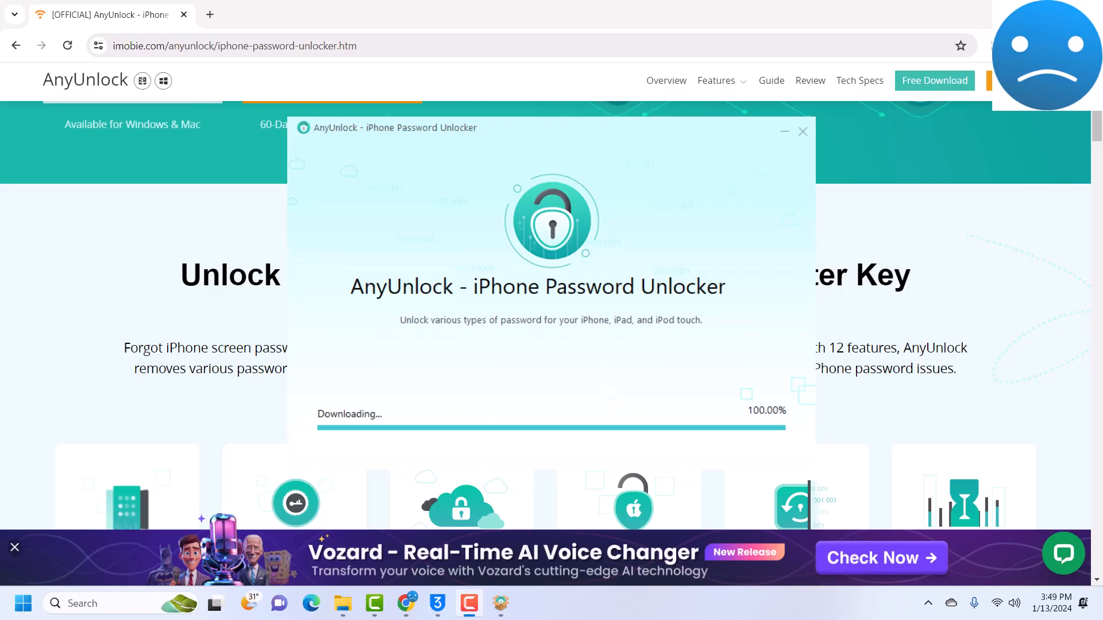
left_click(803, 131)
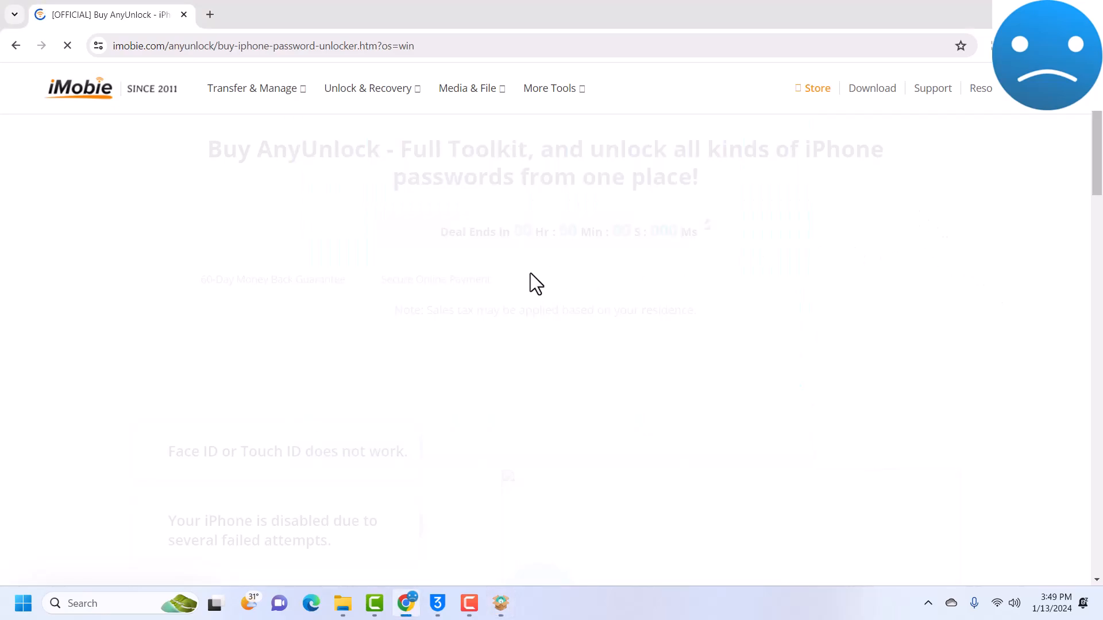
- Review the Buy AnyUnlock pricing, highlighting the Bypass MDM feature and its price
scroll("down", 3)
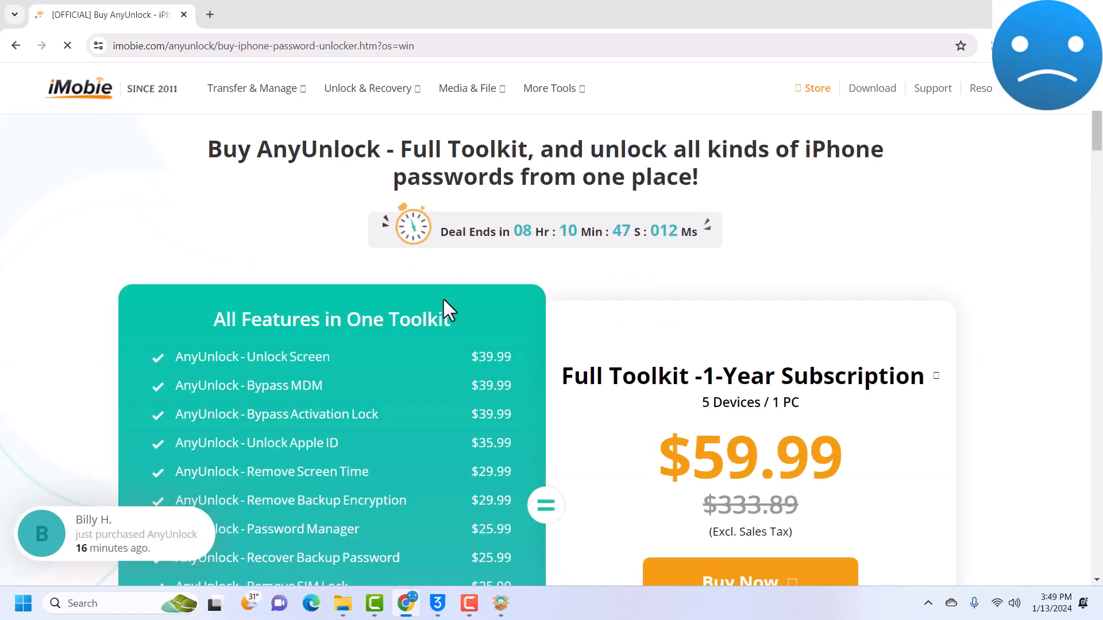
scroll("down", 3)
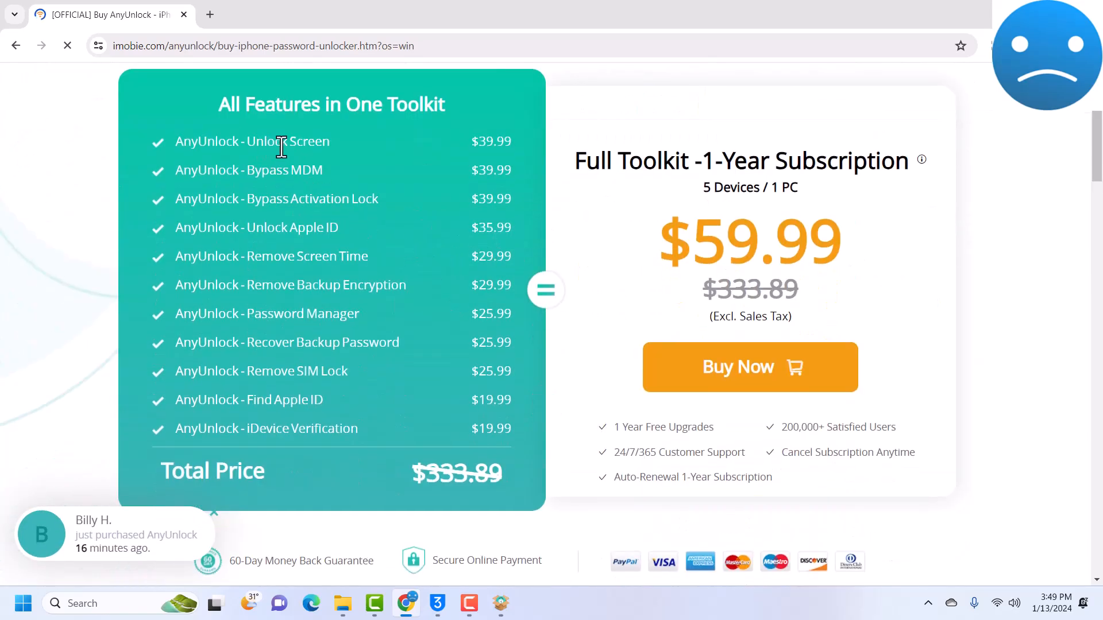
double_click(265, 142)
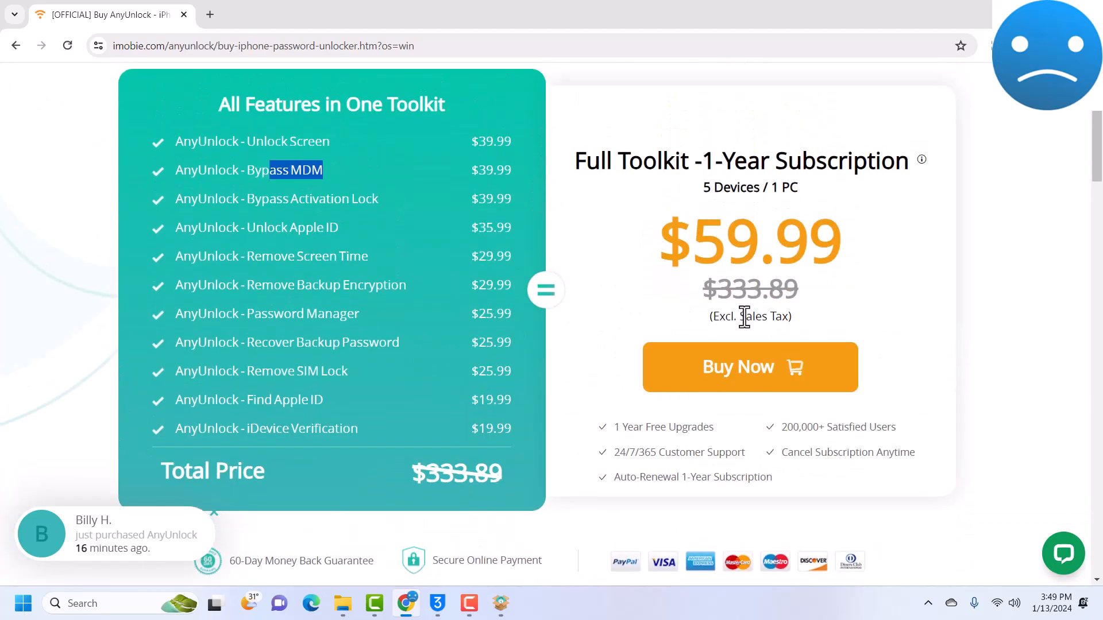
mouse_move(293, 255)
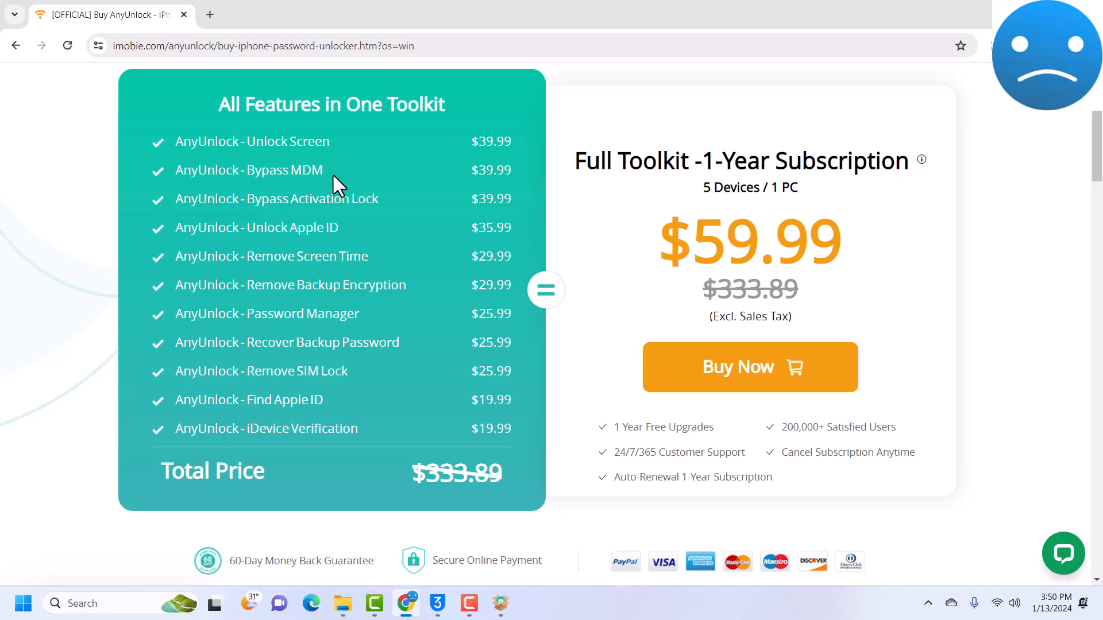
double_click(284, 170)
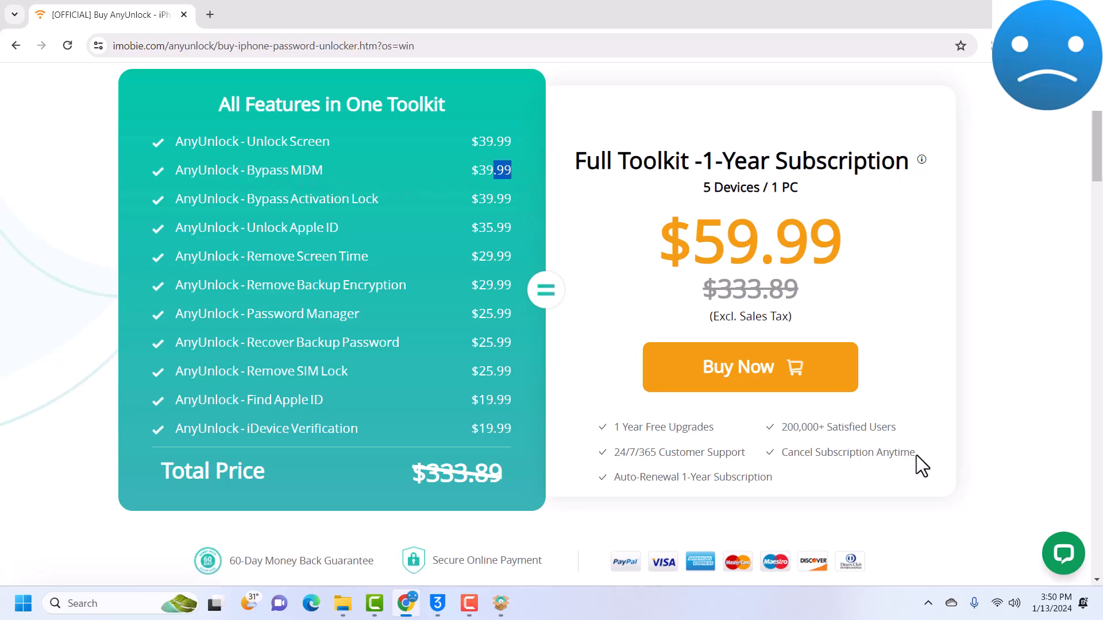
scroll("down", 3)
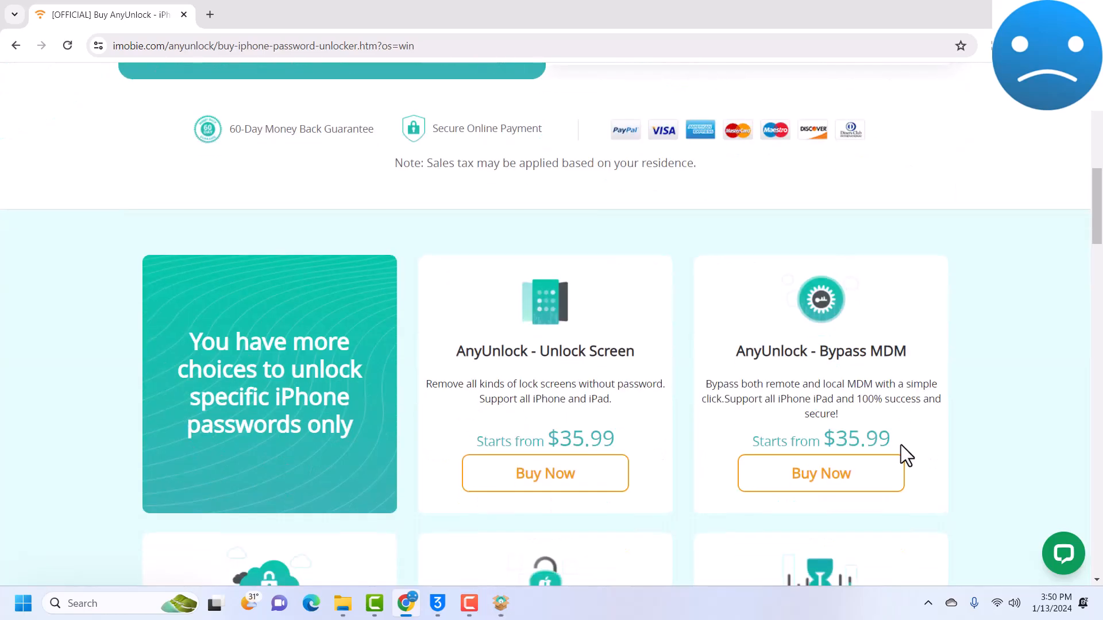
scroll("down", 3)
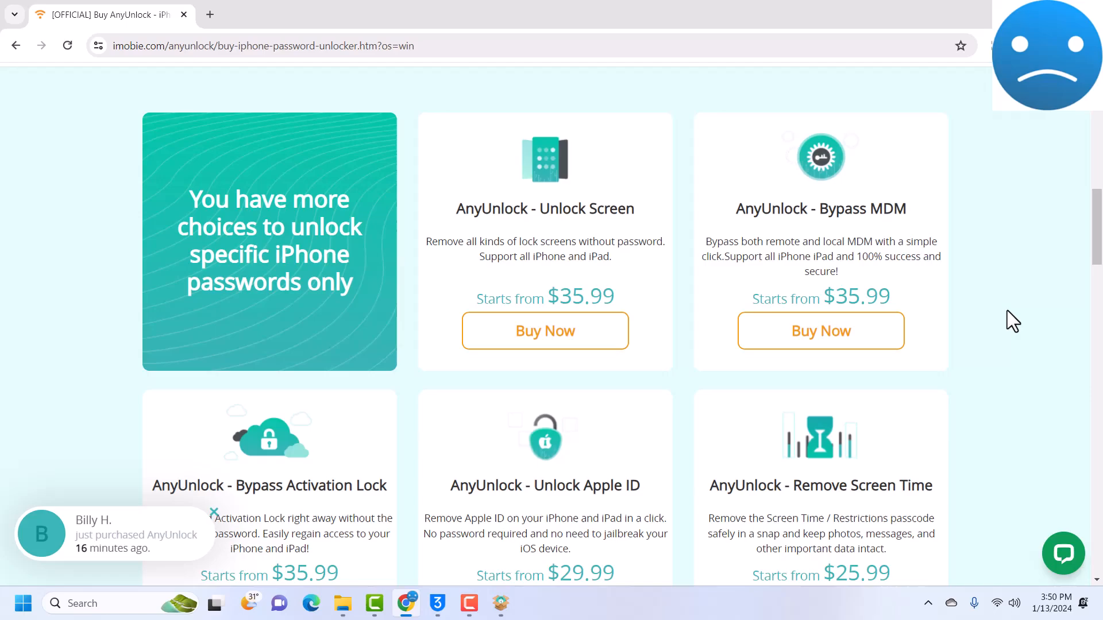
scroll("down", 3)
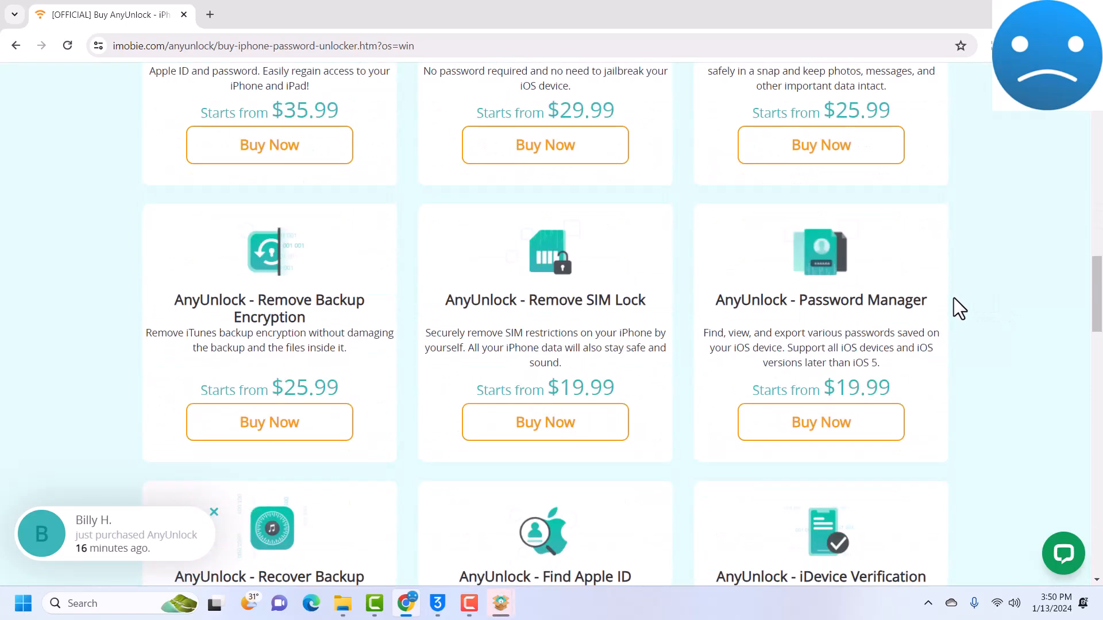
scroll("down", 3)
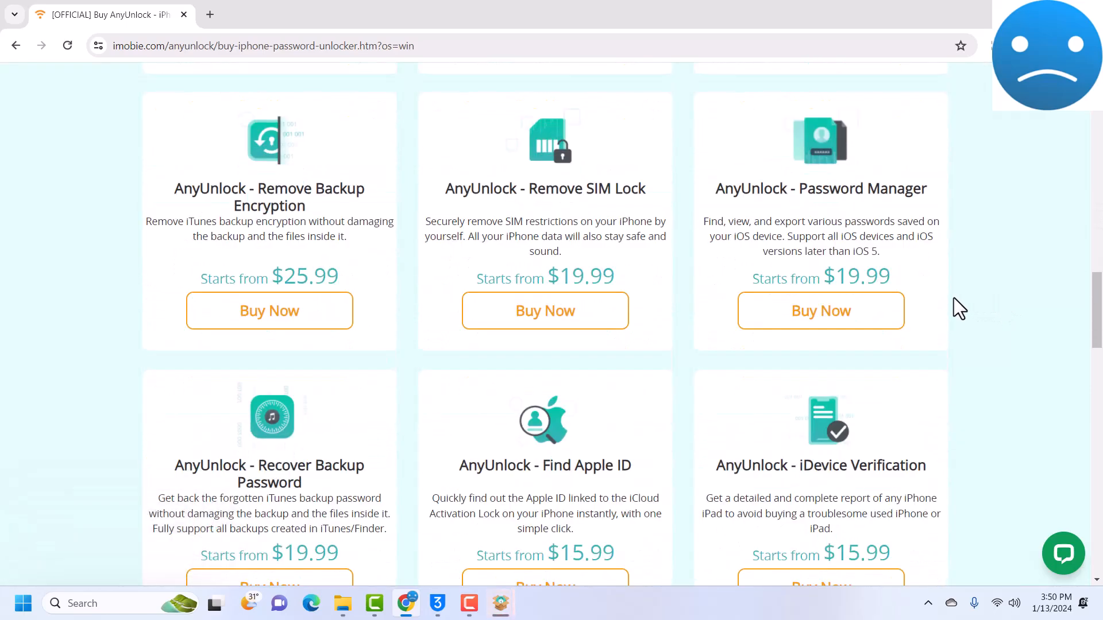
scroll("down", 3)
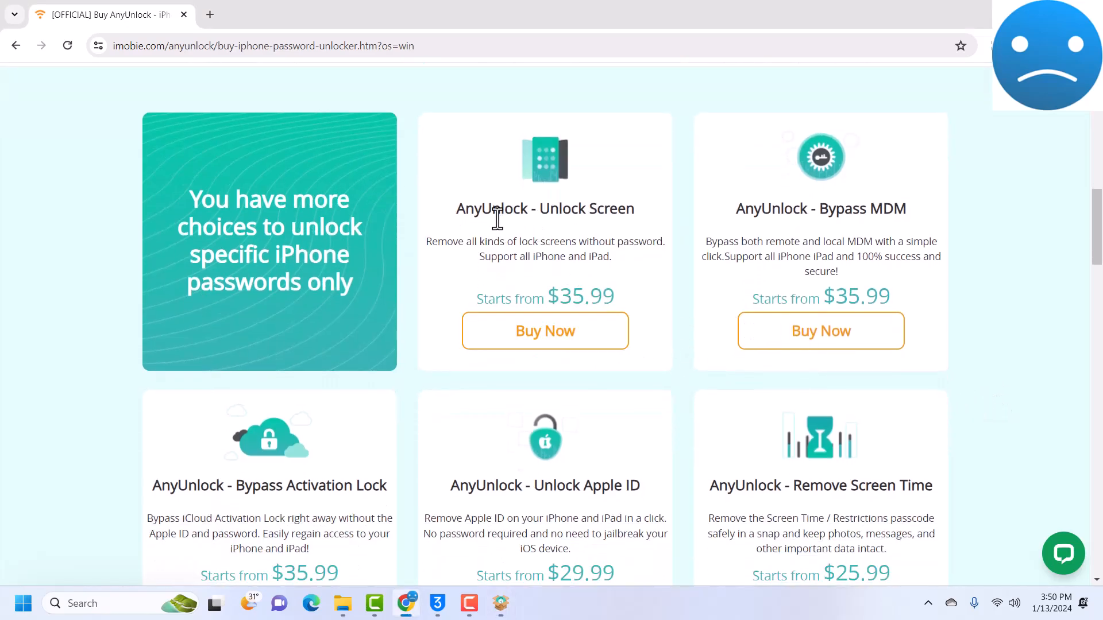
mouse_move(820, 329)
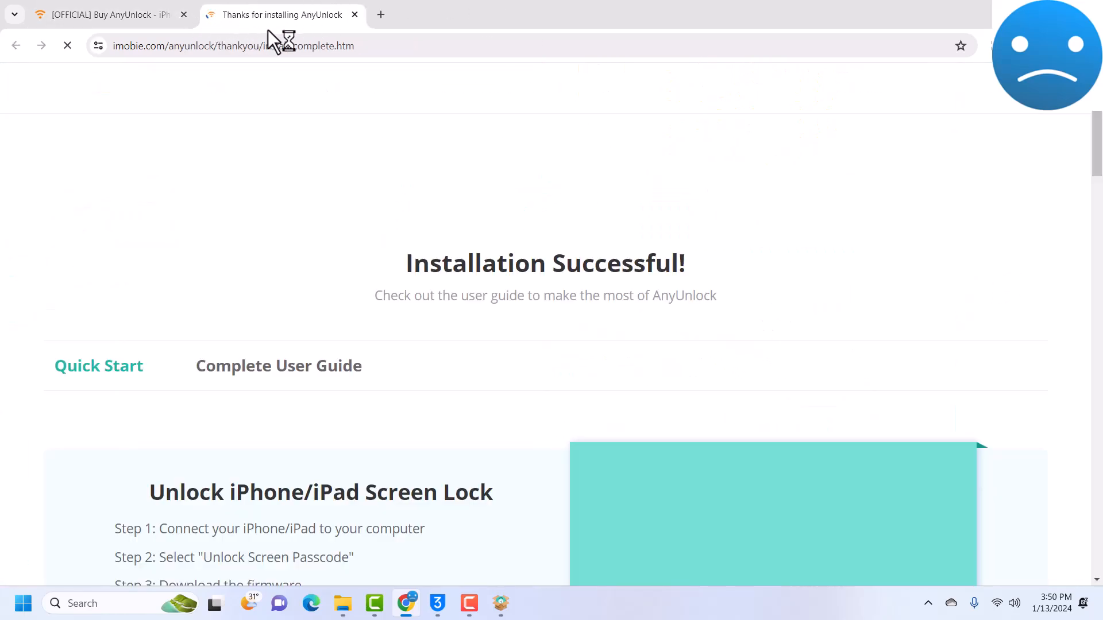
left_click(106, 14)
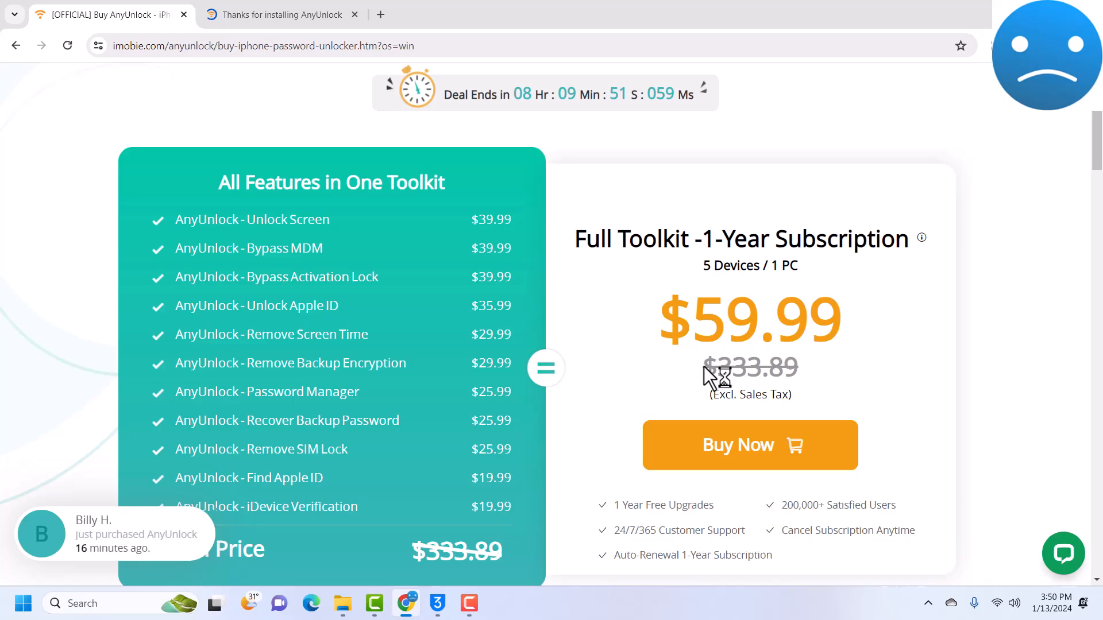
scroll("down", 3)
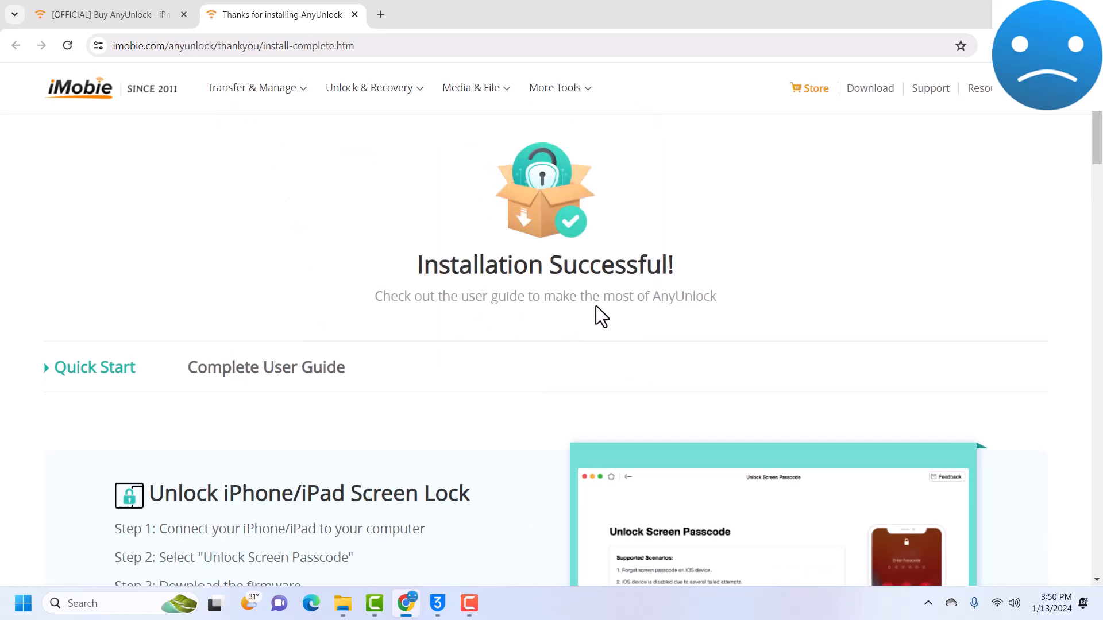
mouse_move(666, 306)
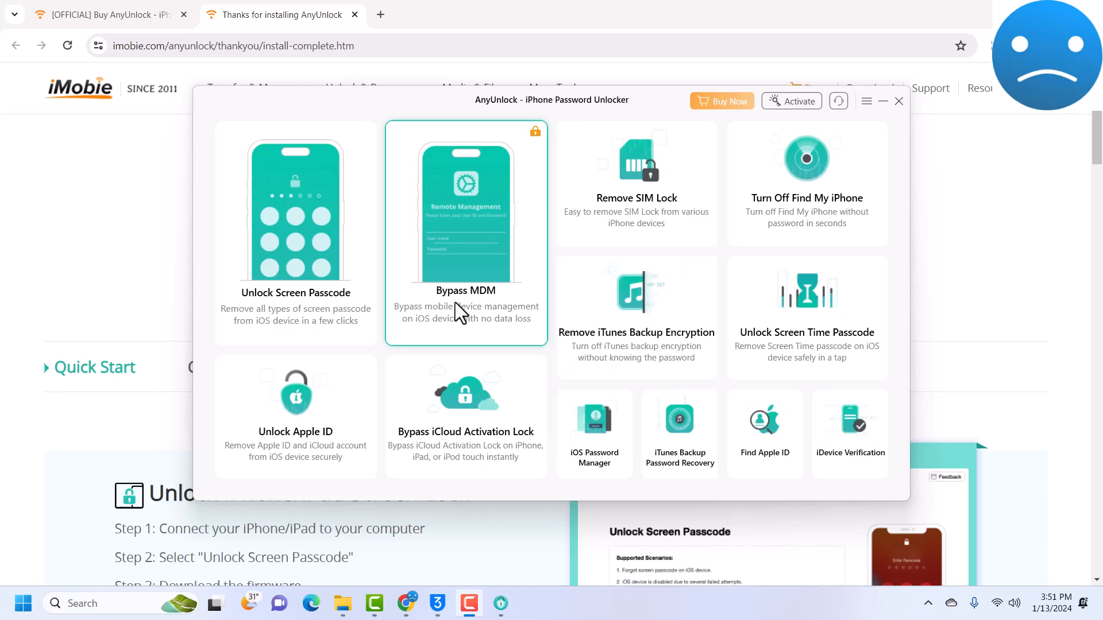
mouse_move(477, 304)
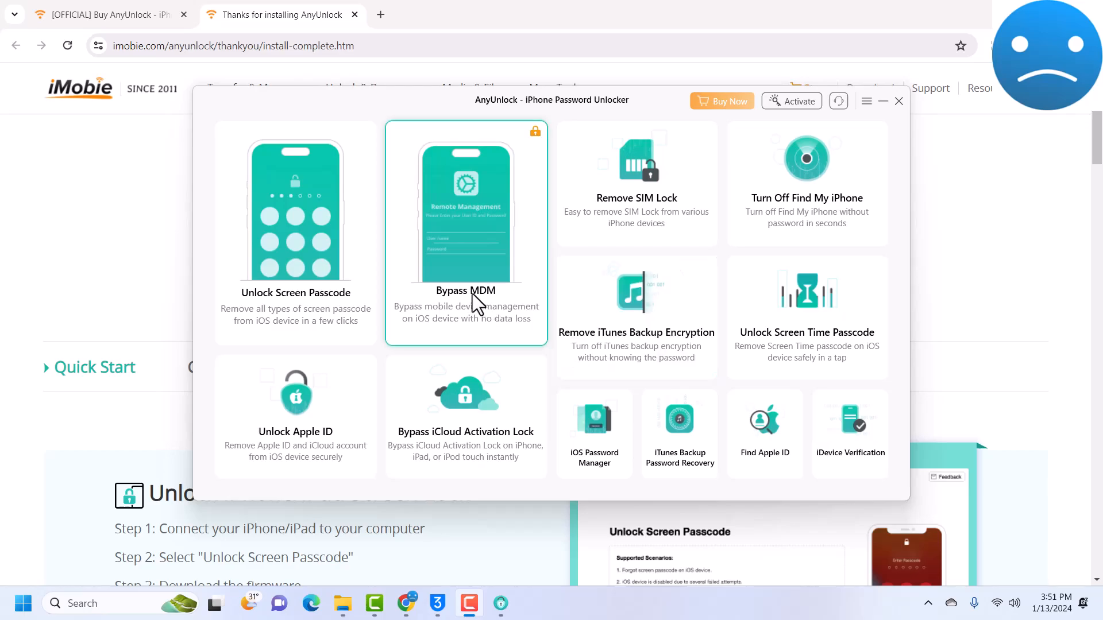
- Start AnyUnlock's Bypass MDM feature so it asks for the iPhone over USB
left_click(465, 232)
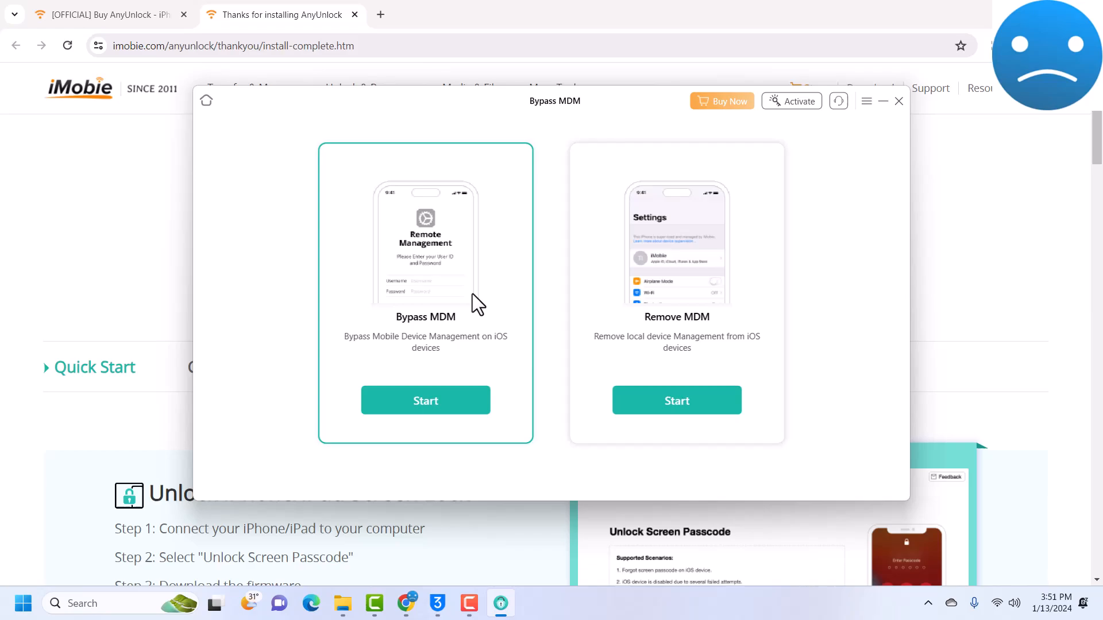
mouse_move(434, 351)
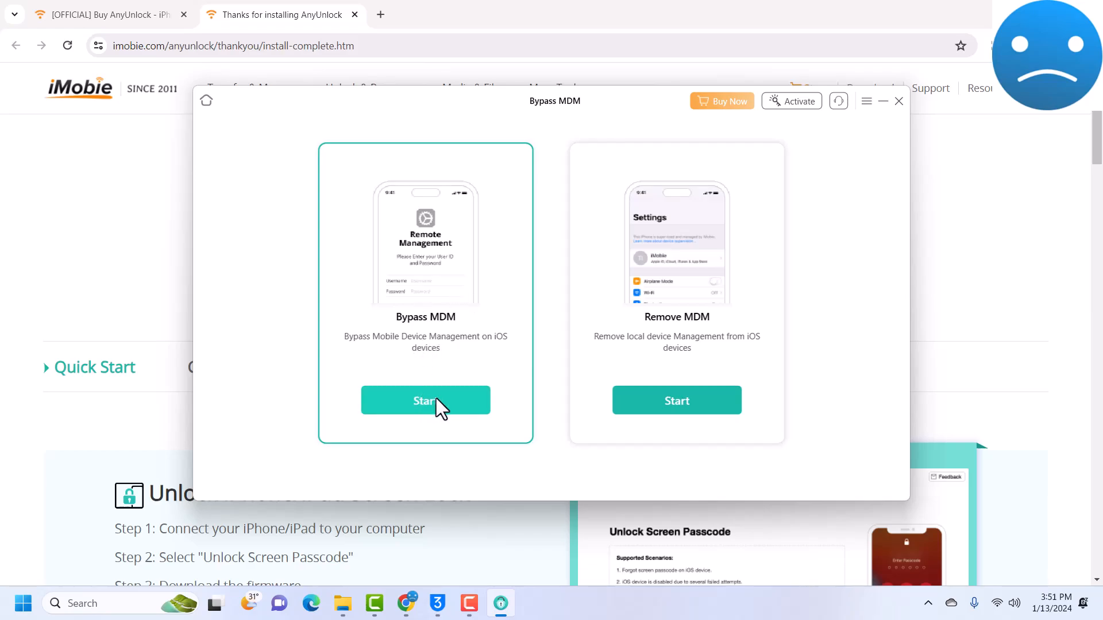
left_click(425, 399)
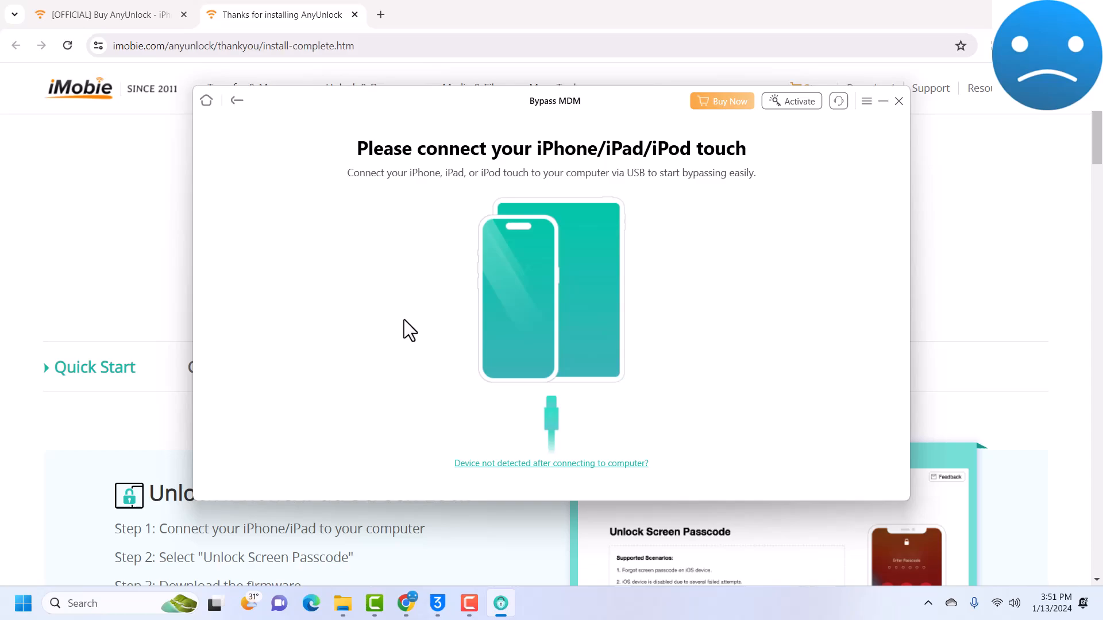
mouse_move(645, 232)
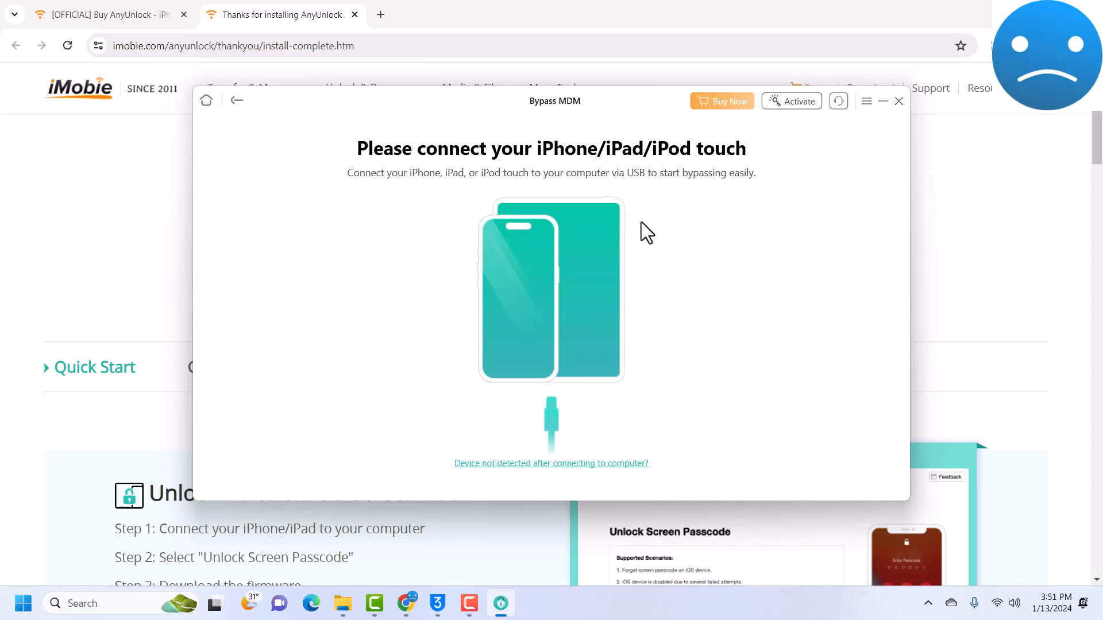
mouse_move(704, 271)
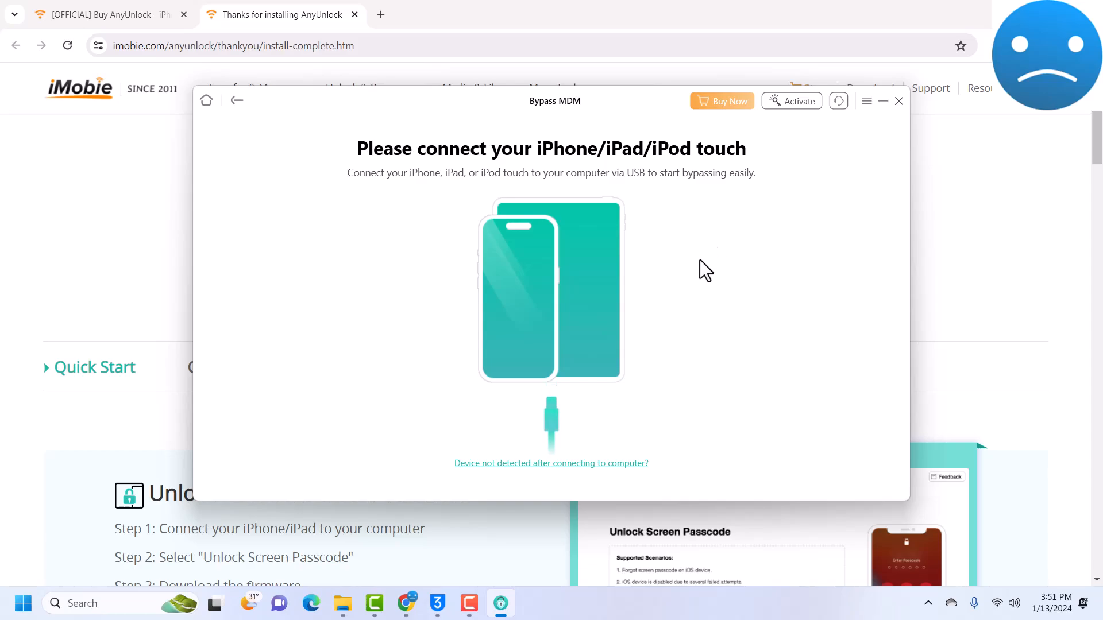
mouse_move(684, 303)
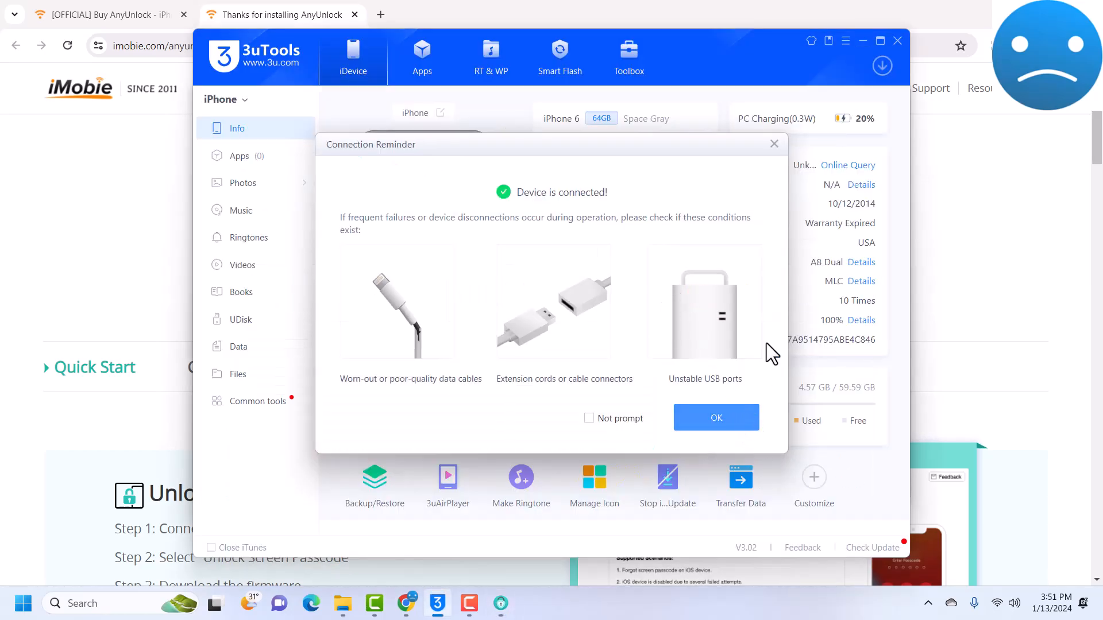
- Activate the iPhone 6 in 3uTools with Skip Setup unchecked, confirming 'Activated succeed'
left_click(716, 417)
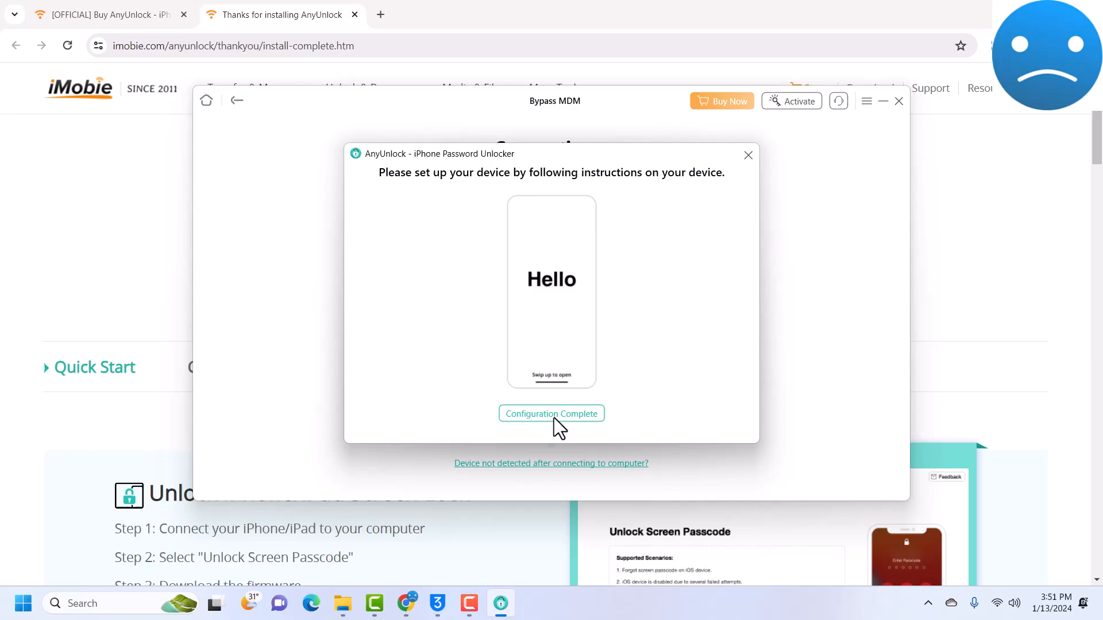
mouse_move(704, 294)
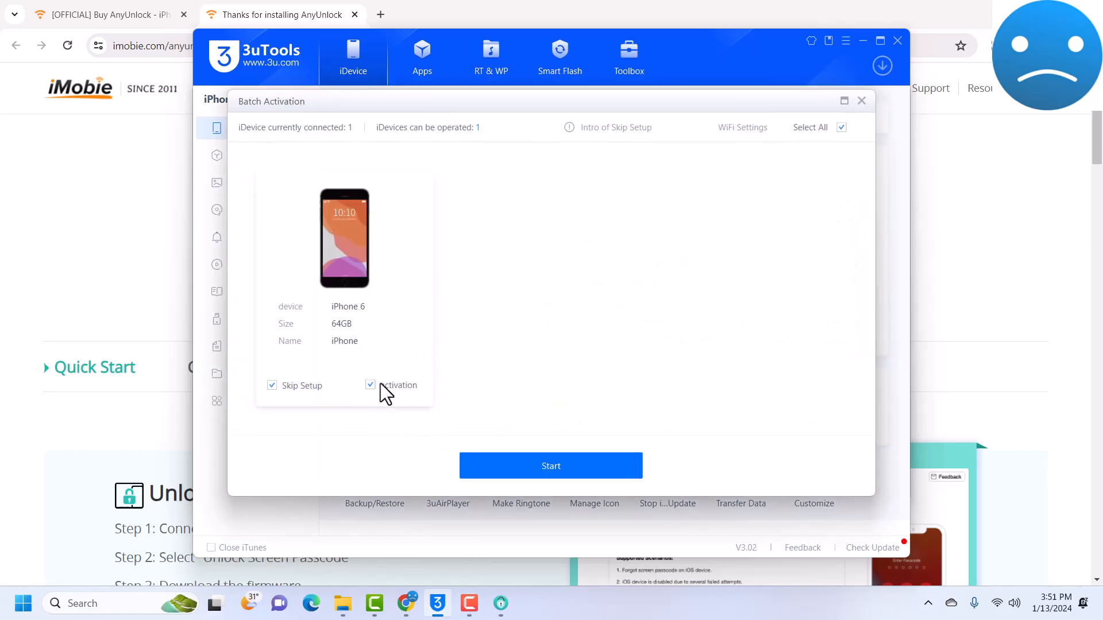
left_click(271, 386)
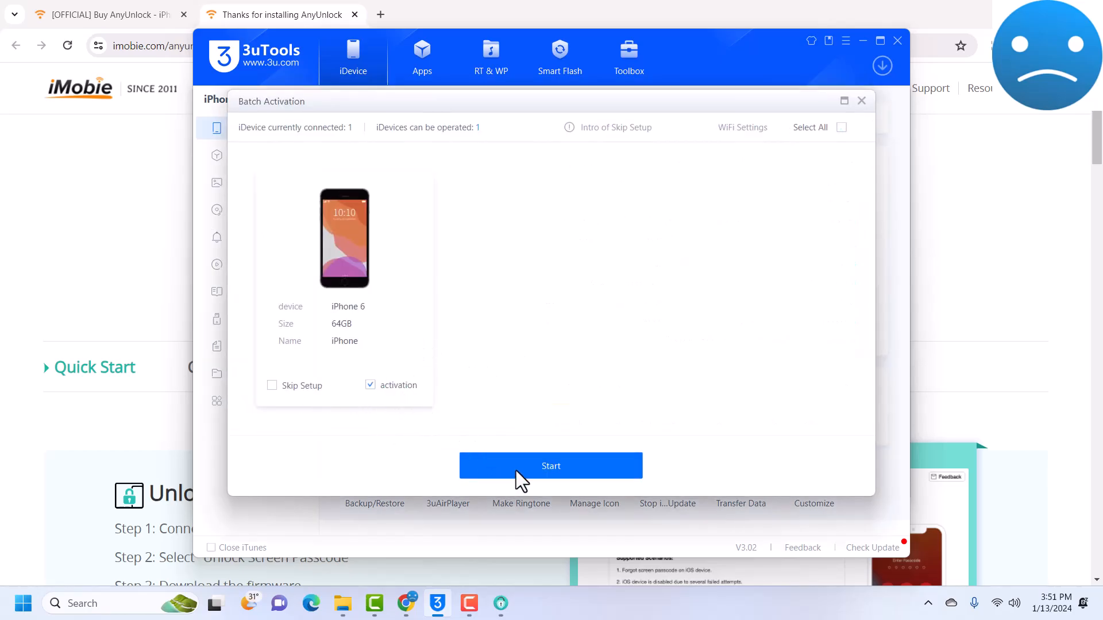
left_click(550, 465)
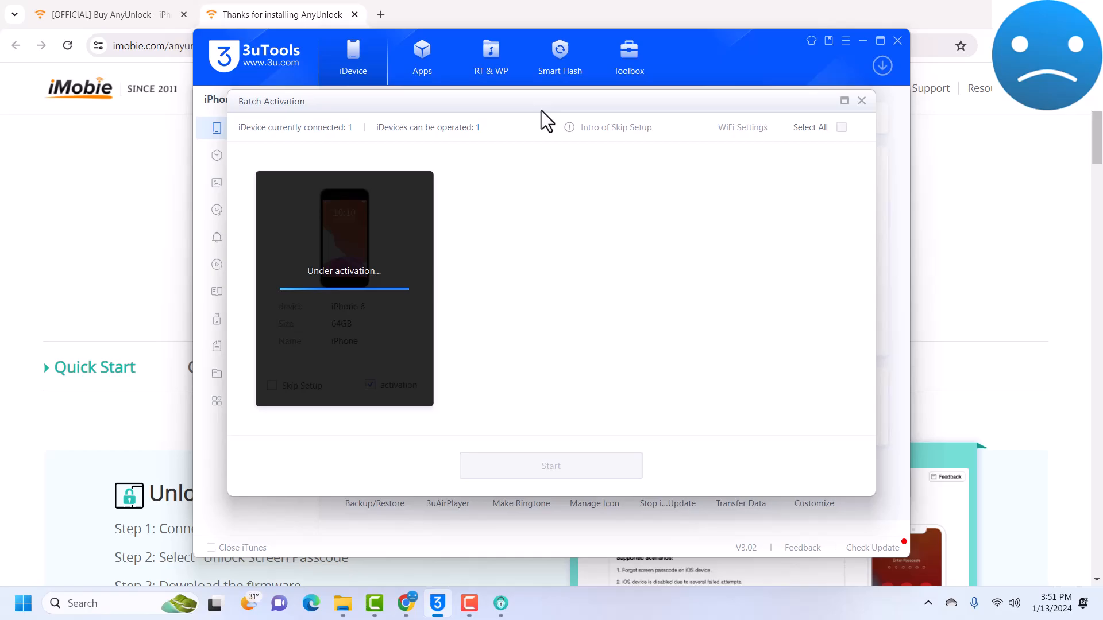
mouse_move(559, 46)
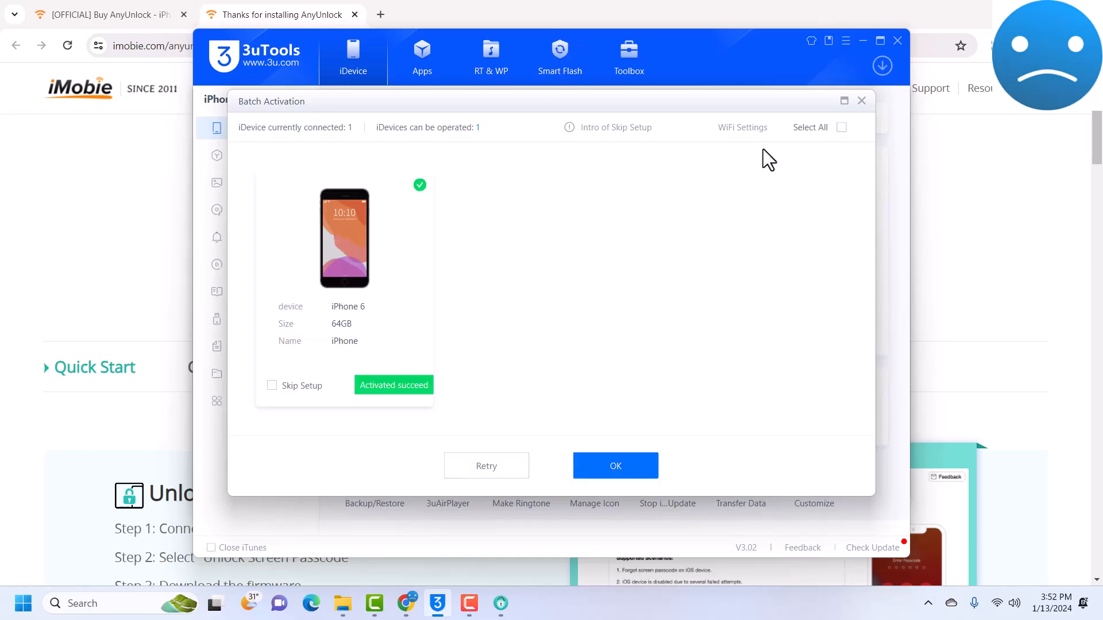
left_click(613, 466)
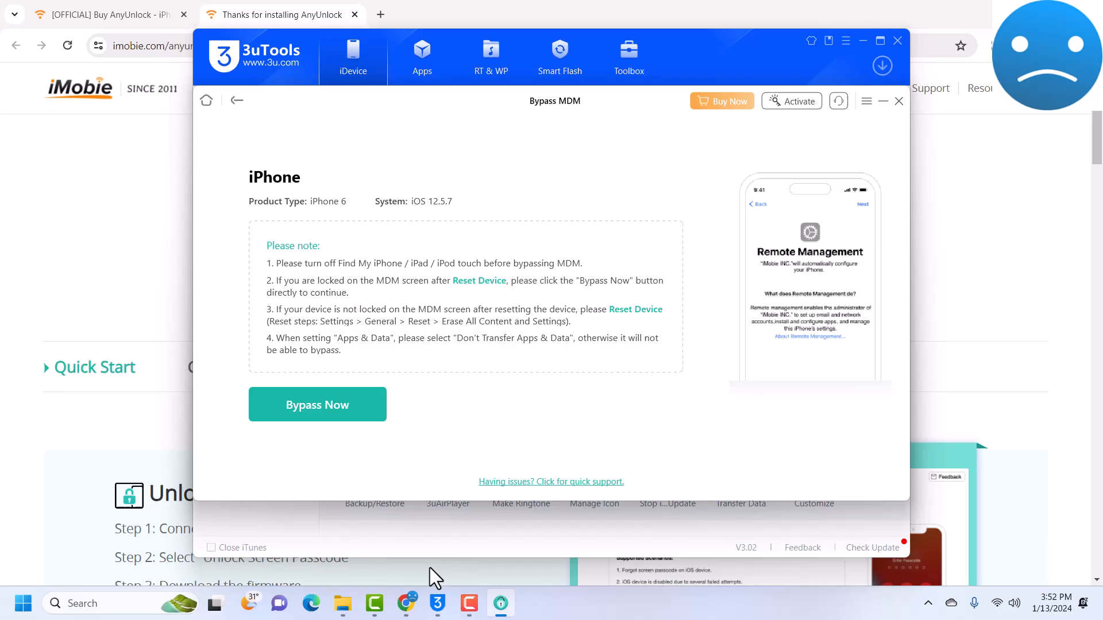
mouse_move(518, 429)
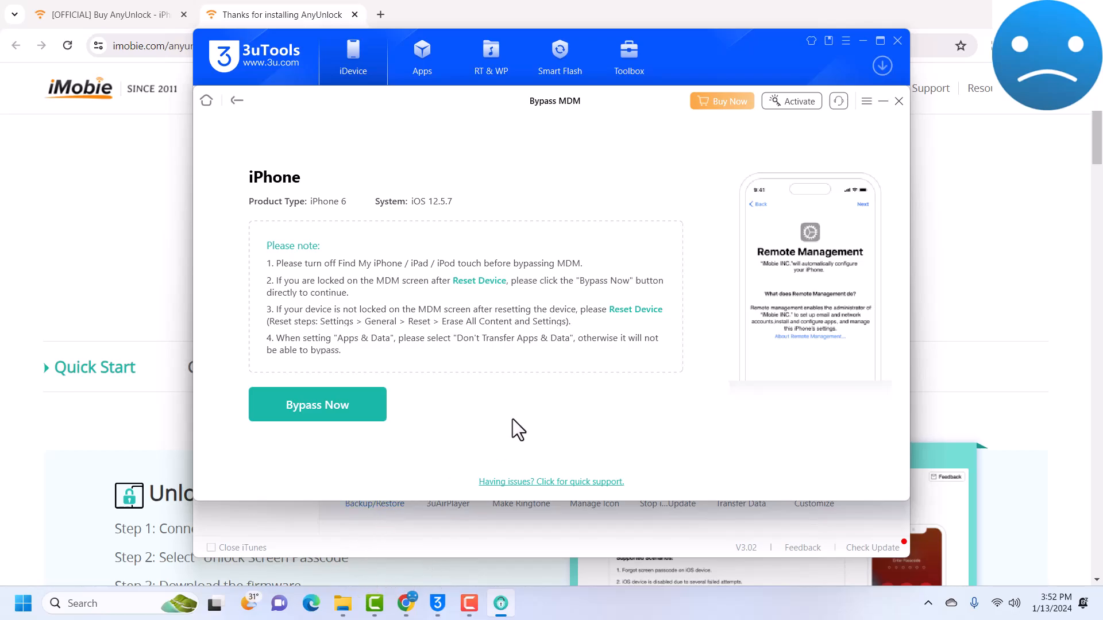
mouse_move(636, 231)
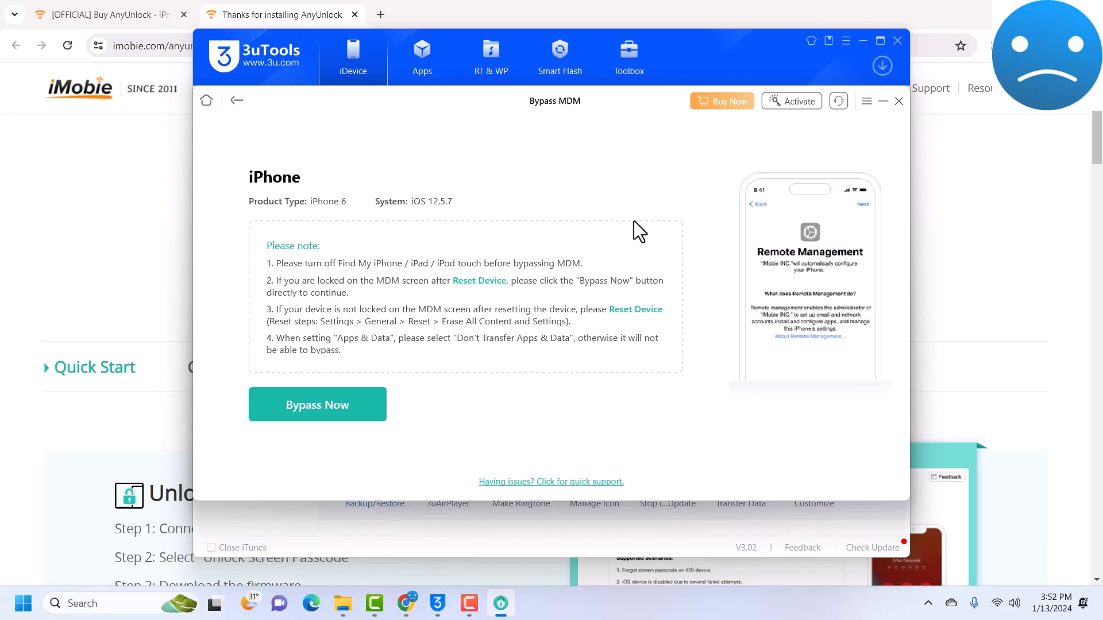
mouse_move(317, 404)
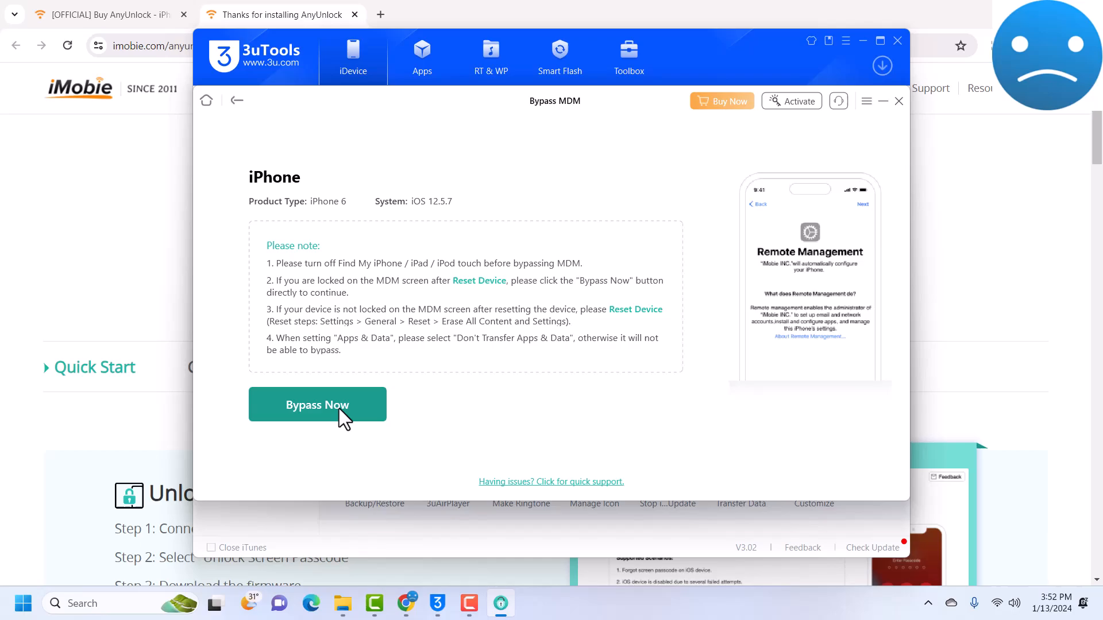
- Start Bypass Now for the iPhone 6 and proceed past the Pro-activation prompt
left_click(317, 405)
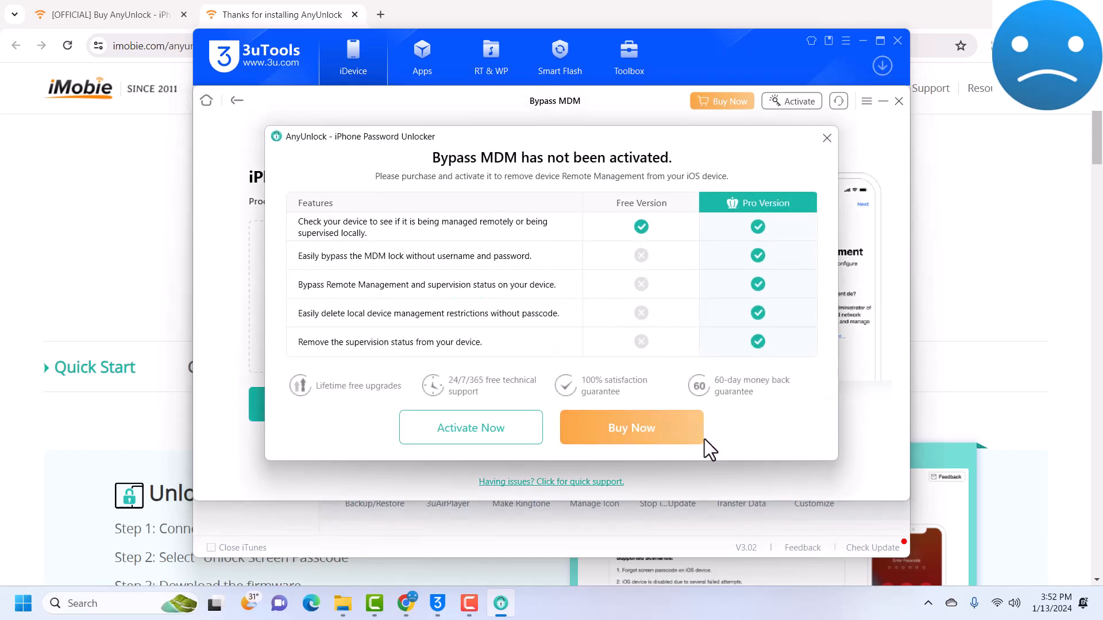
mouse_move(623, 402)
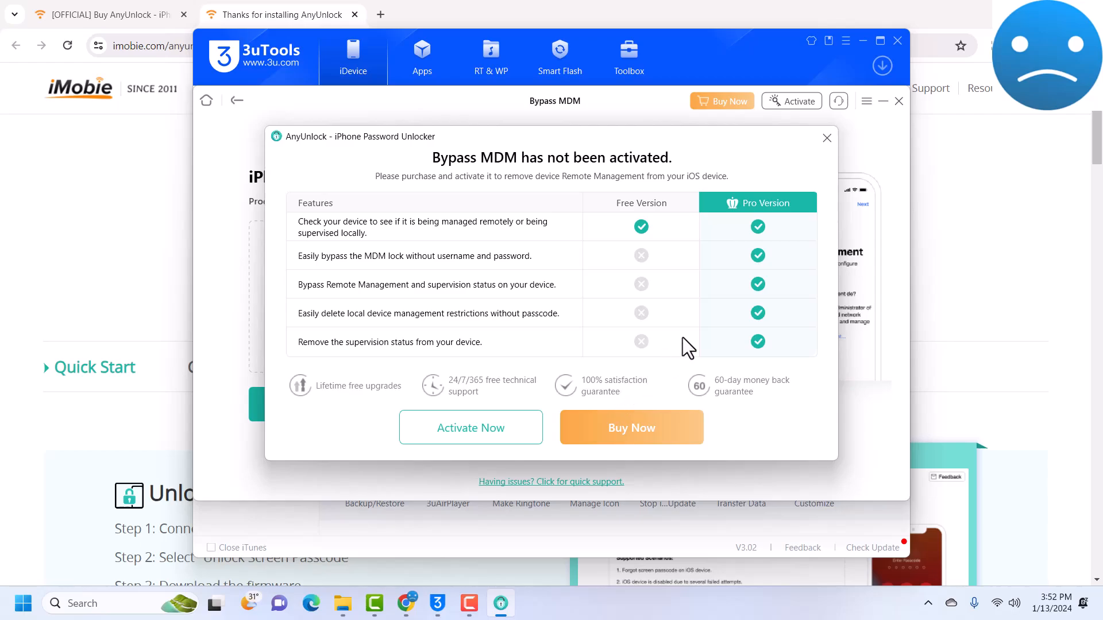
mouse_move(708, 301)
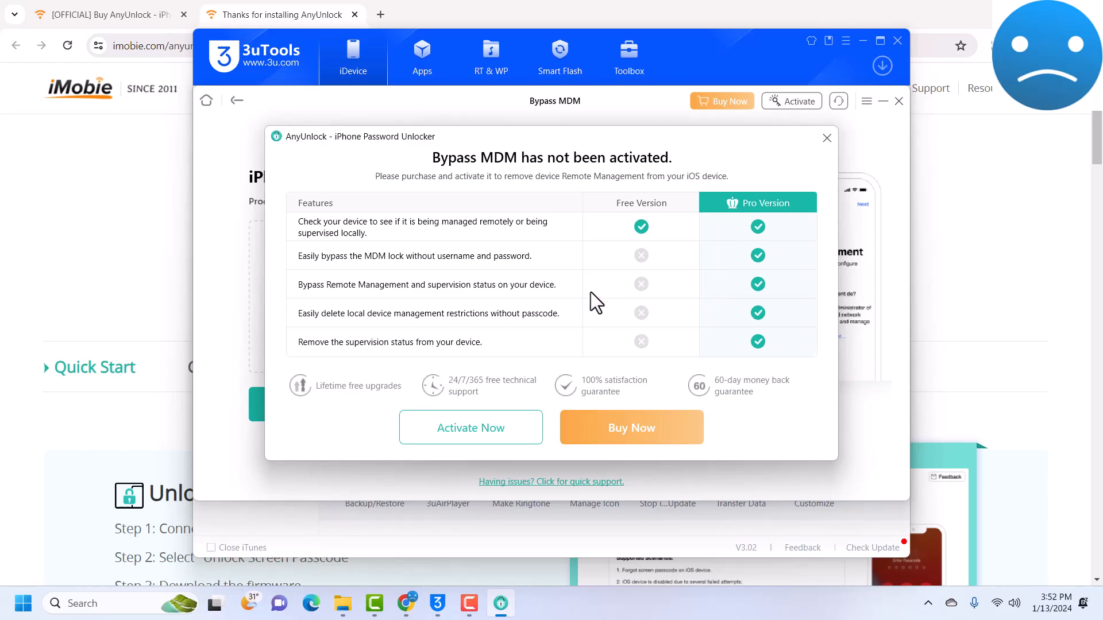
left_click(470, 428)
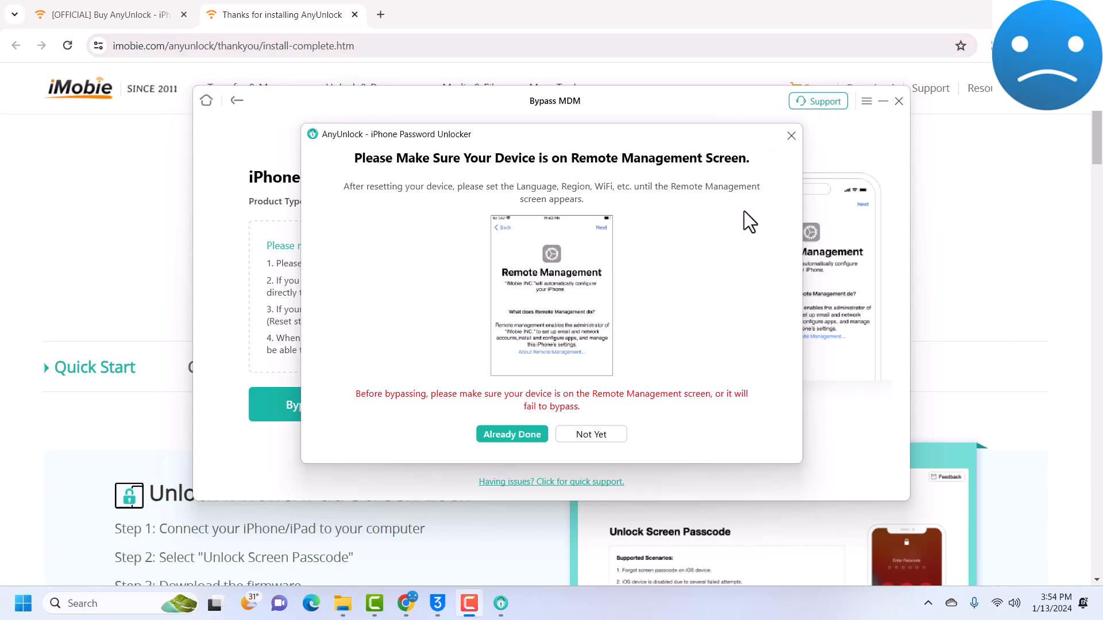
mouse_move(591, 272)
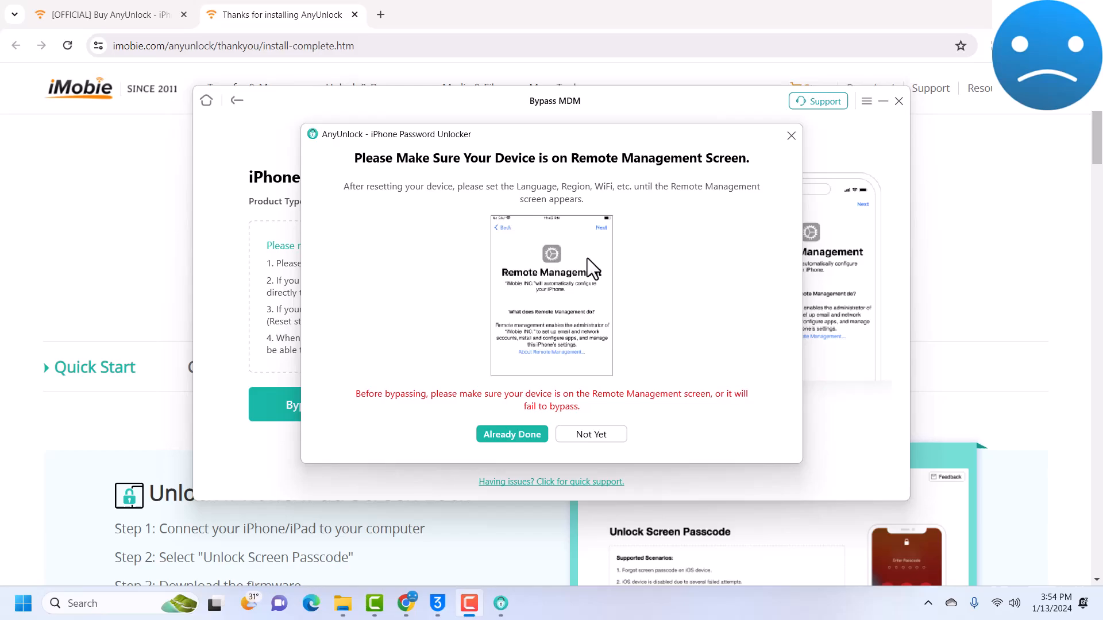
mouse_move(632, 400)
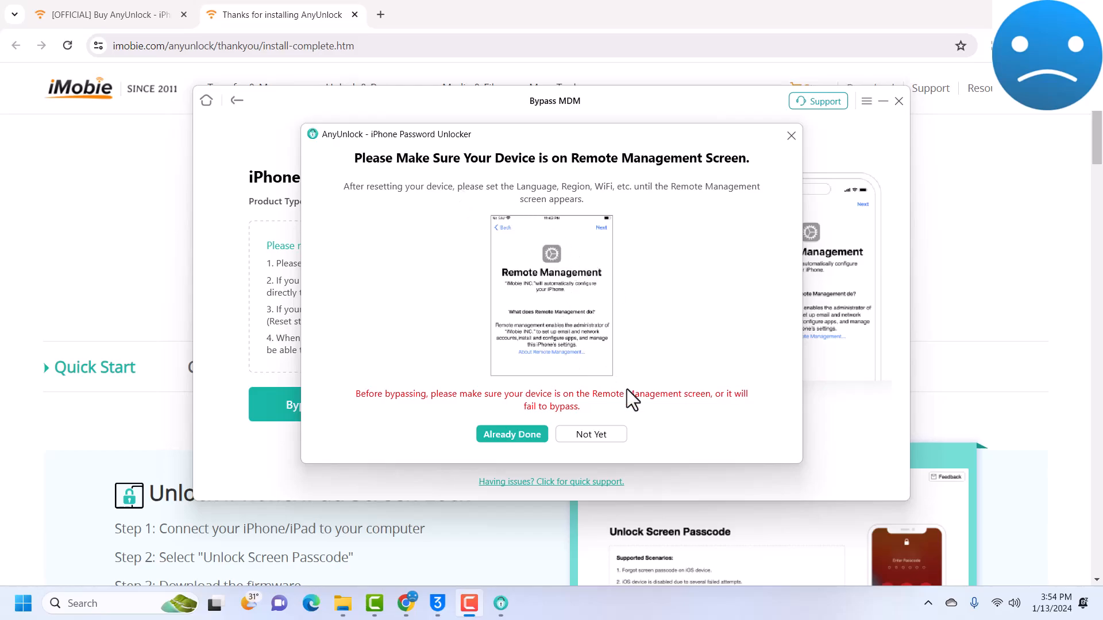
mouse_move(480, 182)
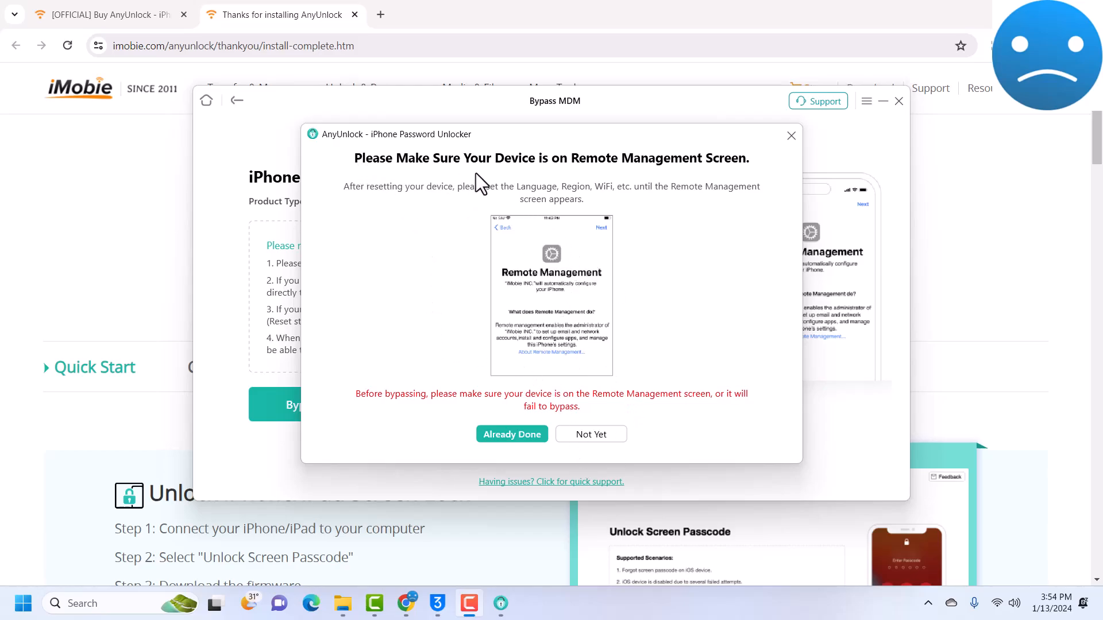
mouse_move(641, 186)
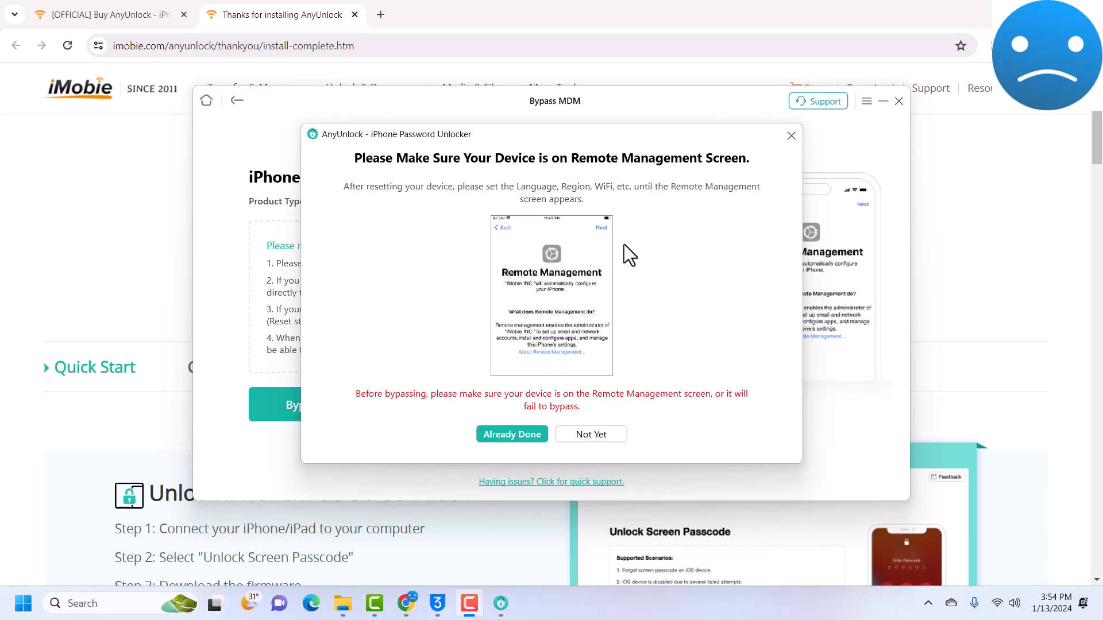
mouse_move(541, 408)
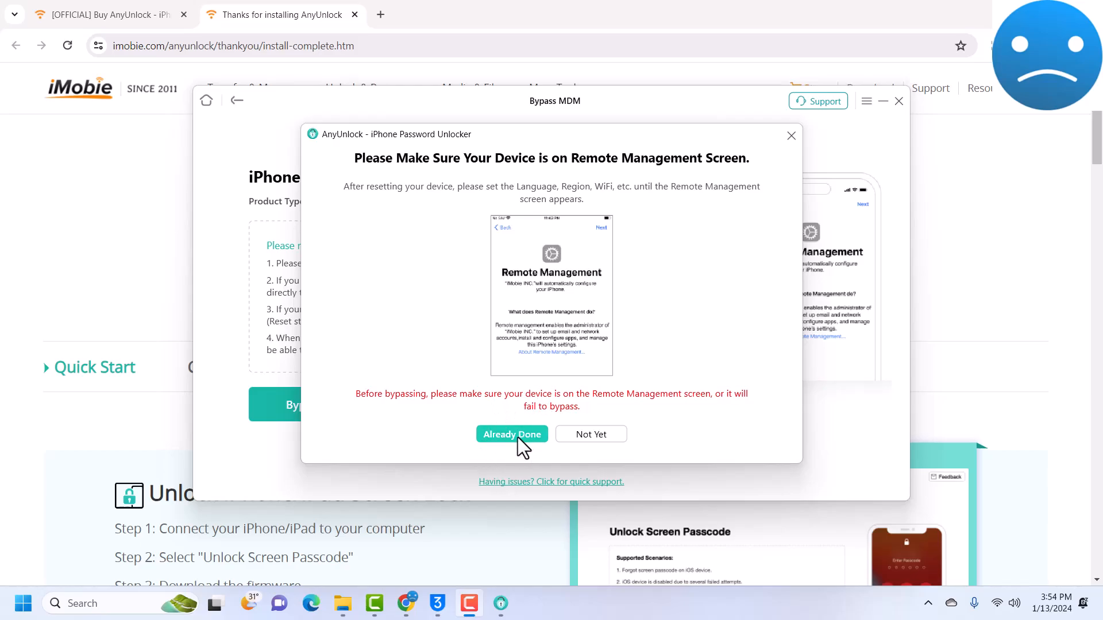
- Confirm Already Done so the MDM bypass runs to 100% and the iPhone restarts
left_click(511, 434)
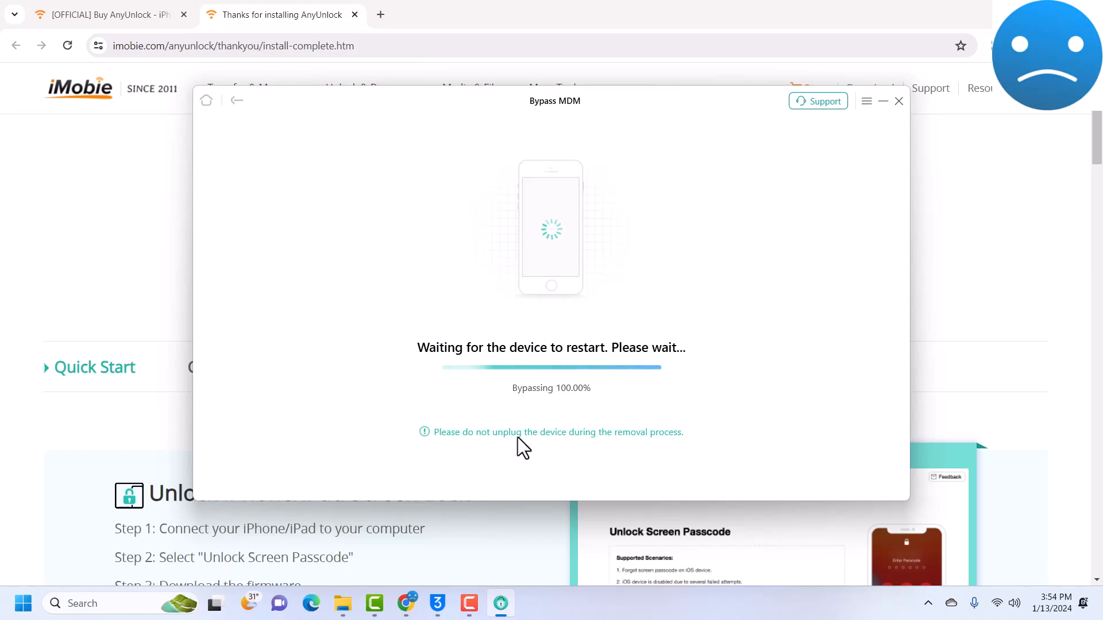
mouse_move(411, 120)
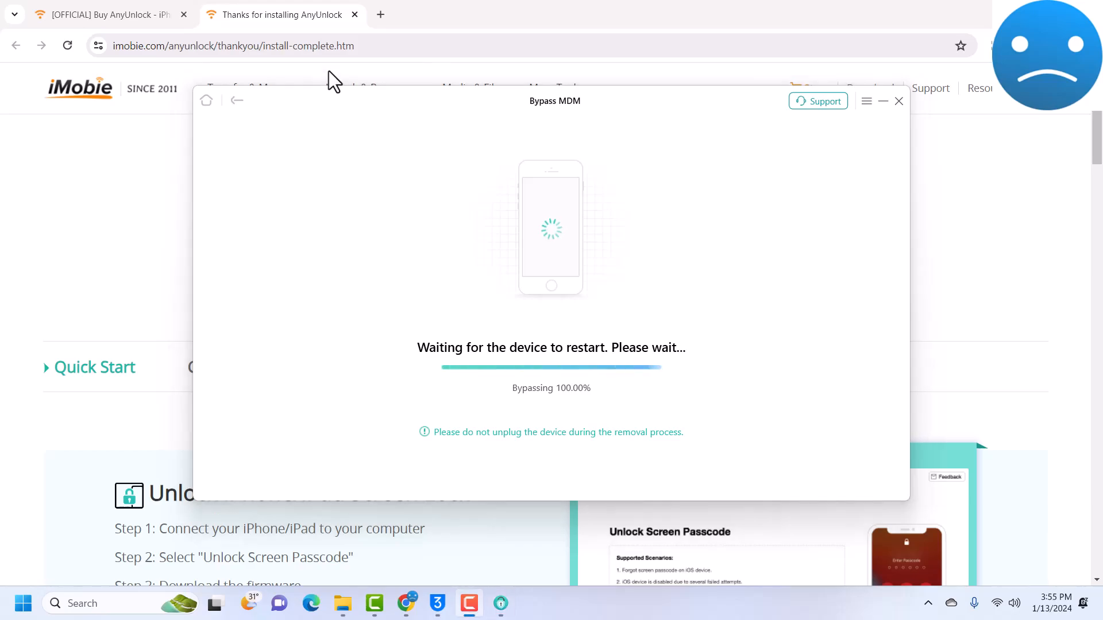
mouse_move(556, 215)
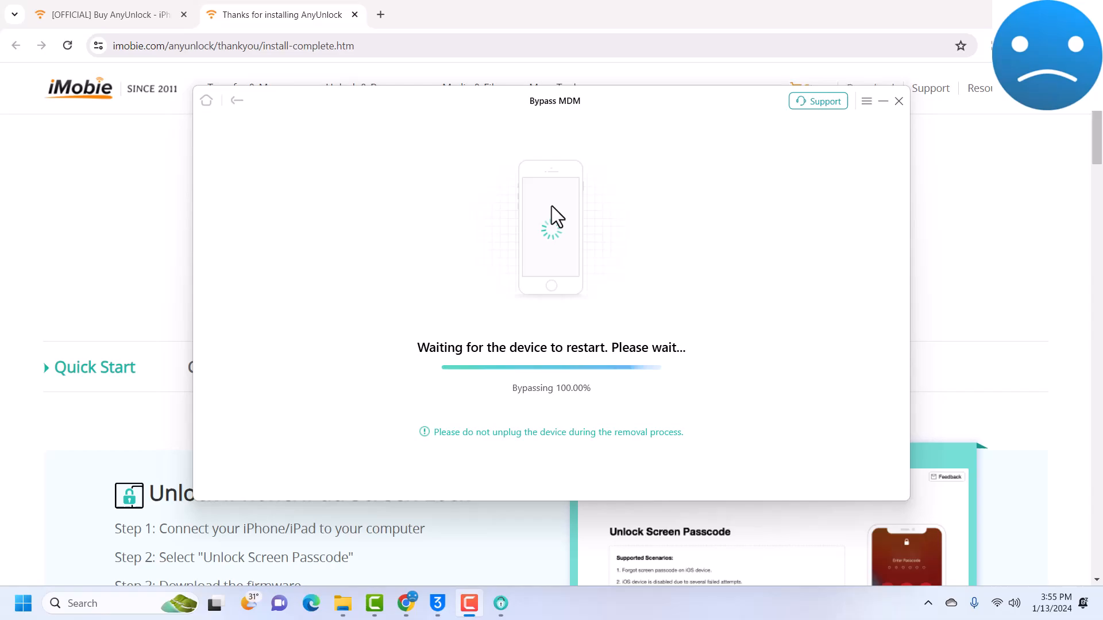
mouse_move(235, 84)
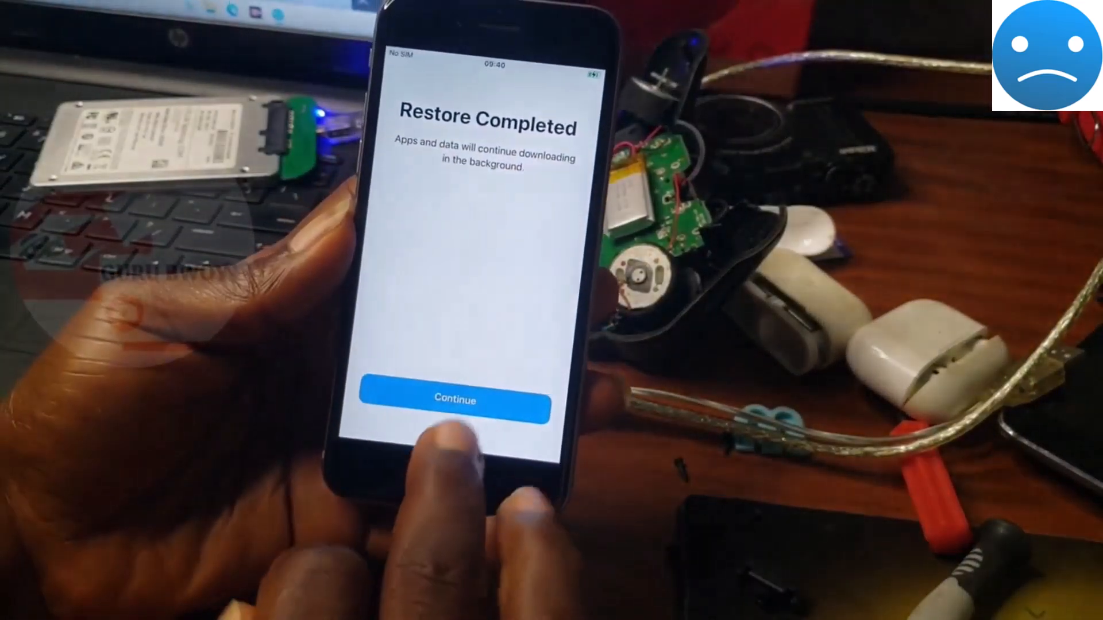
- Continue past Restore Completed and accept Data & Privacy to reach the home screen
left_click(454, 400)
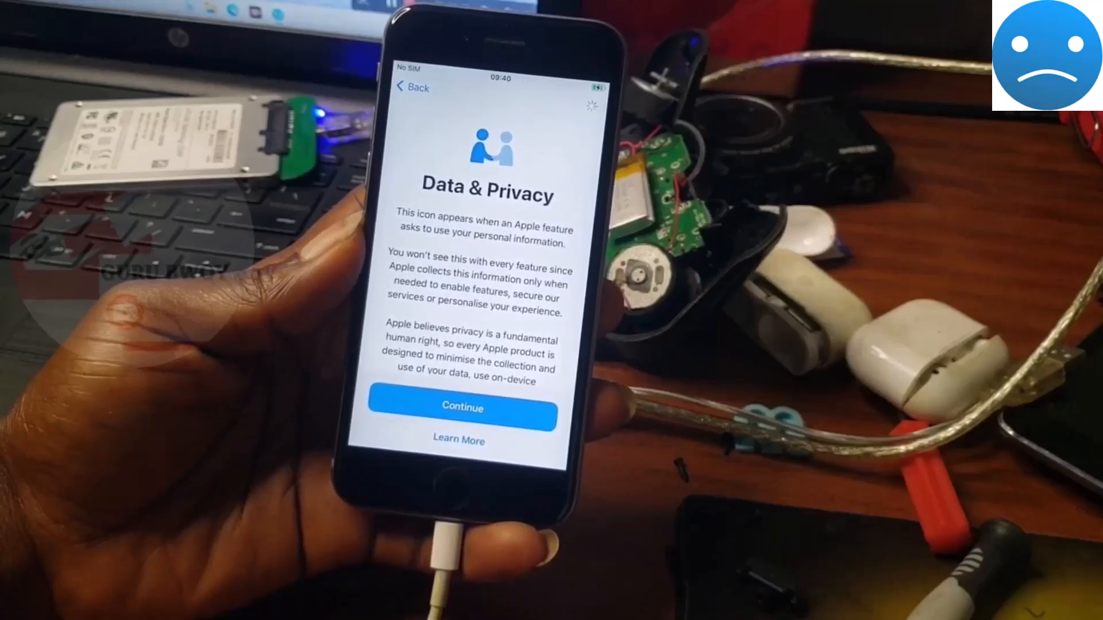
left_click(461, 416)
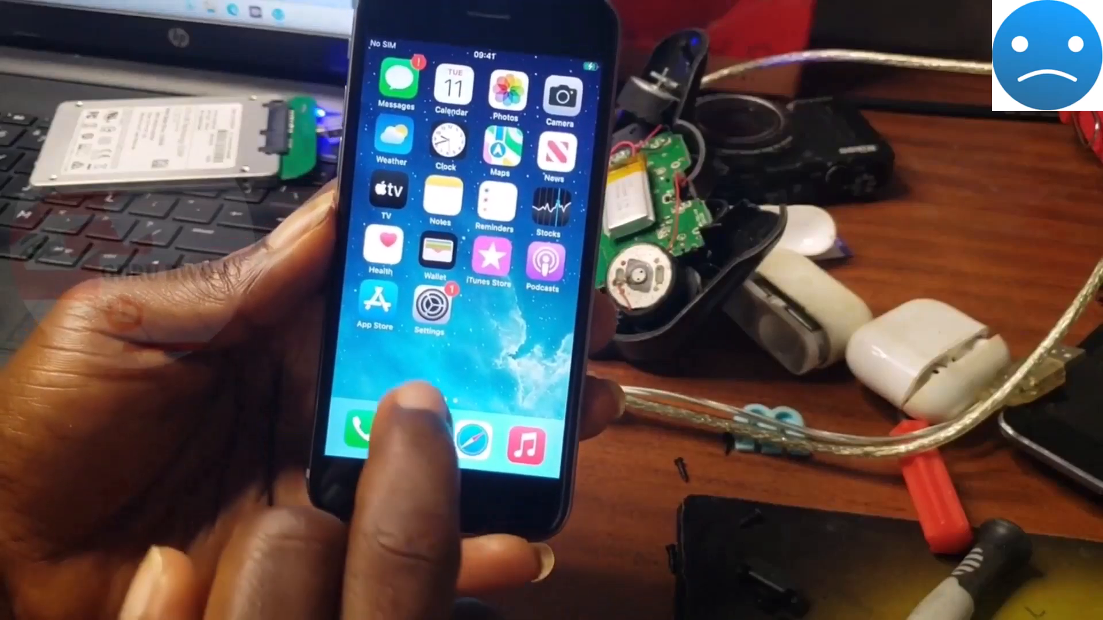
- Navigate Settings > General > About to show the iPhone 6s model and software details
left_click(431, 302)
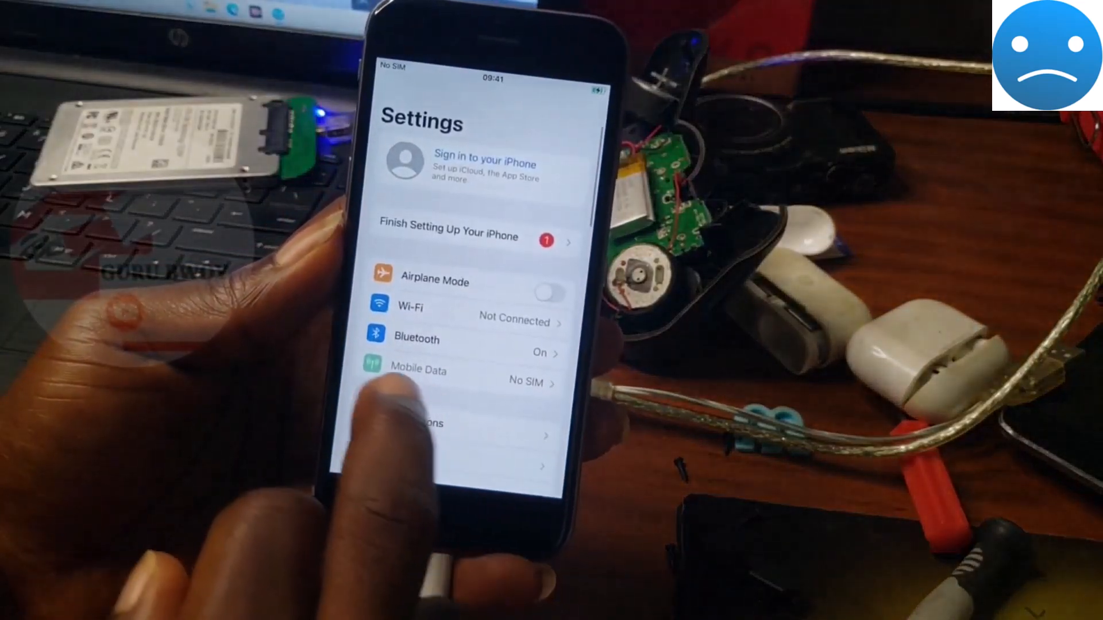
left_click(450, 424)
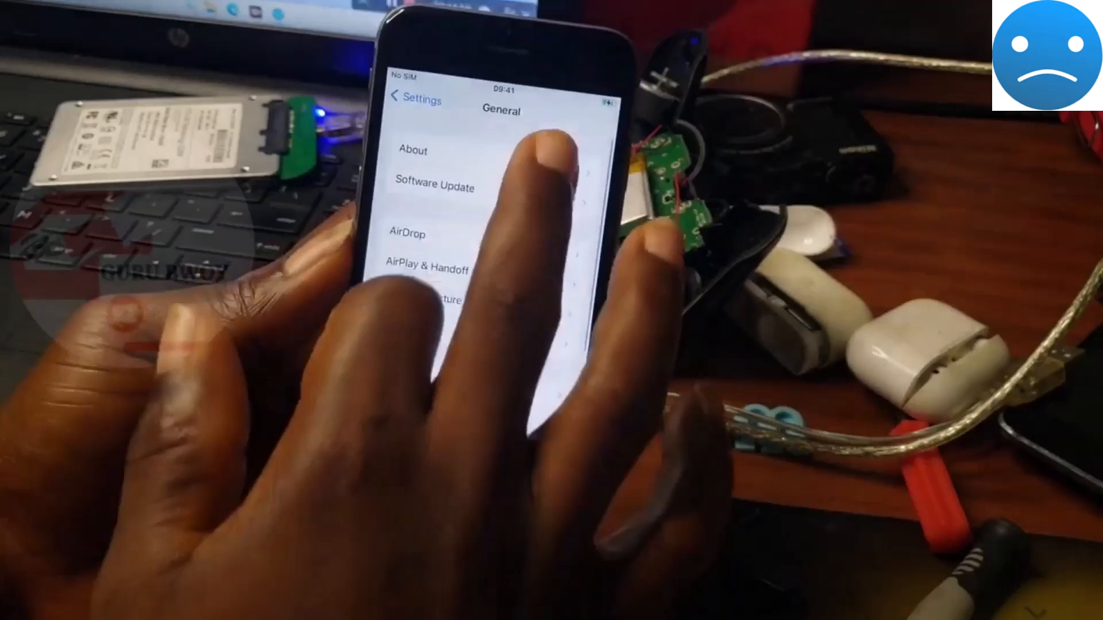
left_click(412, 149)
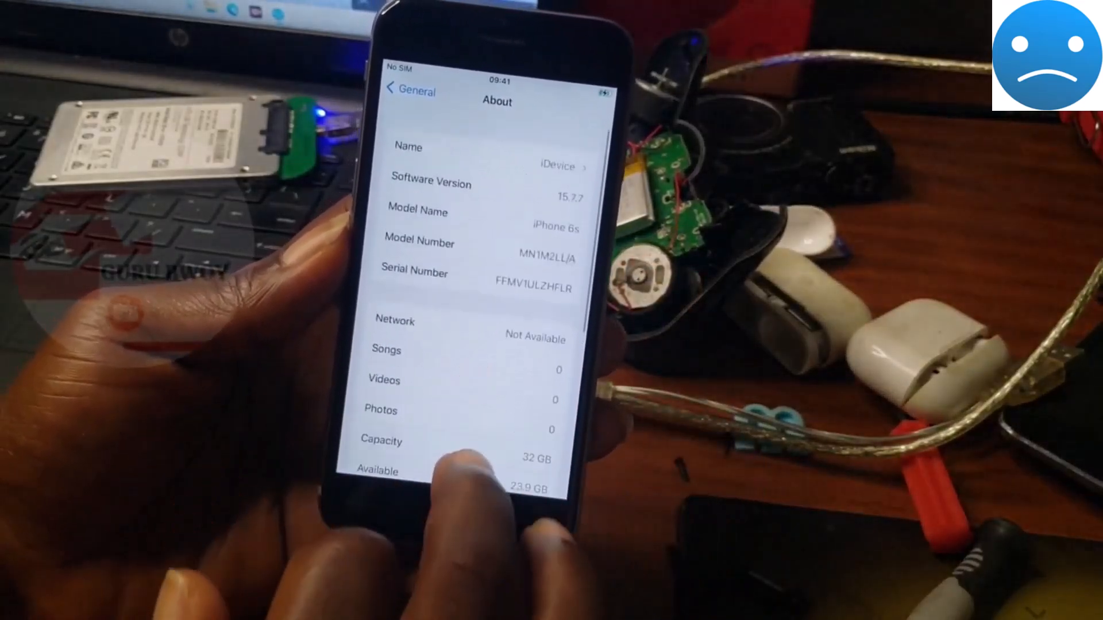